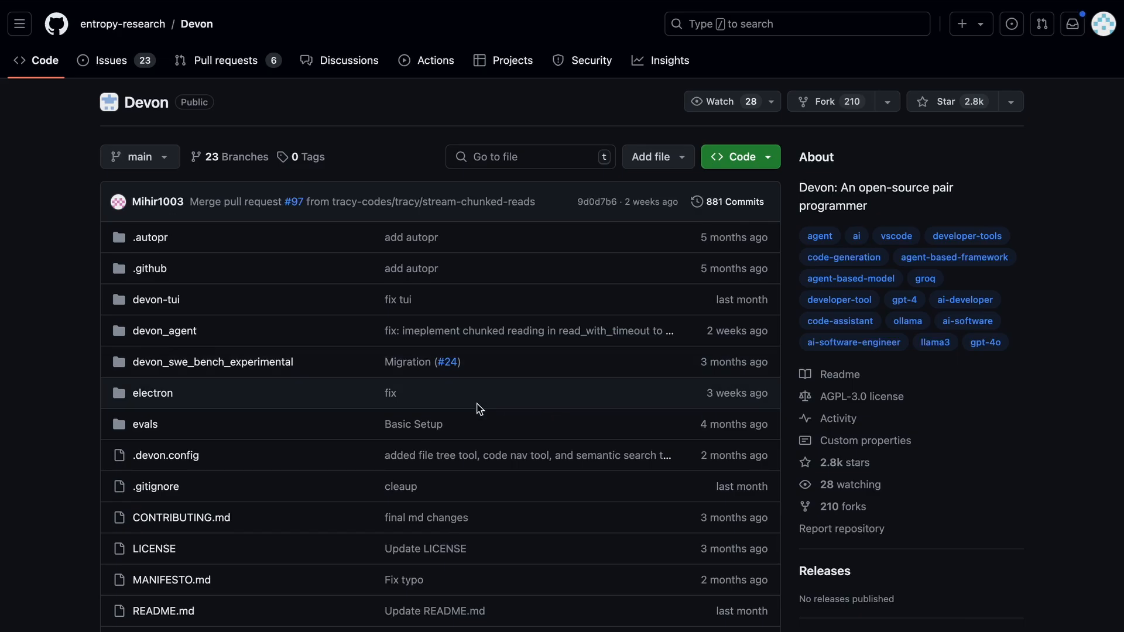
Scroll the Devon README past Installation to the ollama local-model setup and devon-tui commands
{"action": "scroll", "scroll_direction": "down", "scroll_amount": 3}
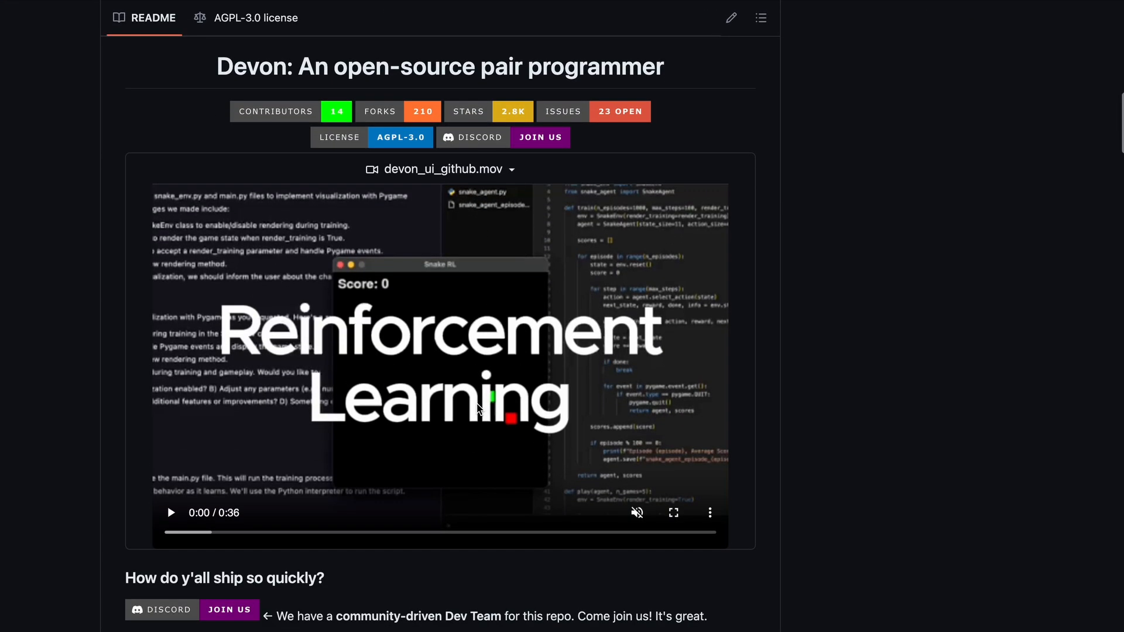
{"action": "scroll", "scroll_direction": "down", "scroll_amount": 3}
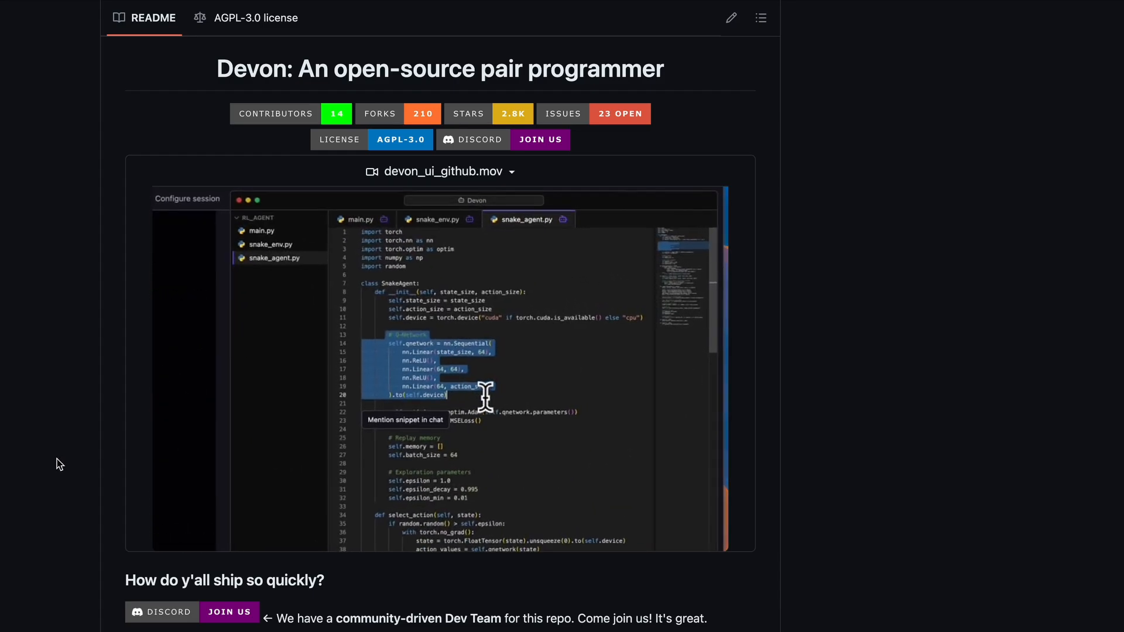
{"action": "scroll", "scroll_direction": "down", "scroll_amount": 3}
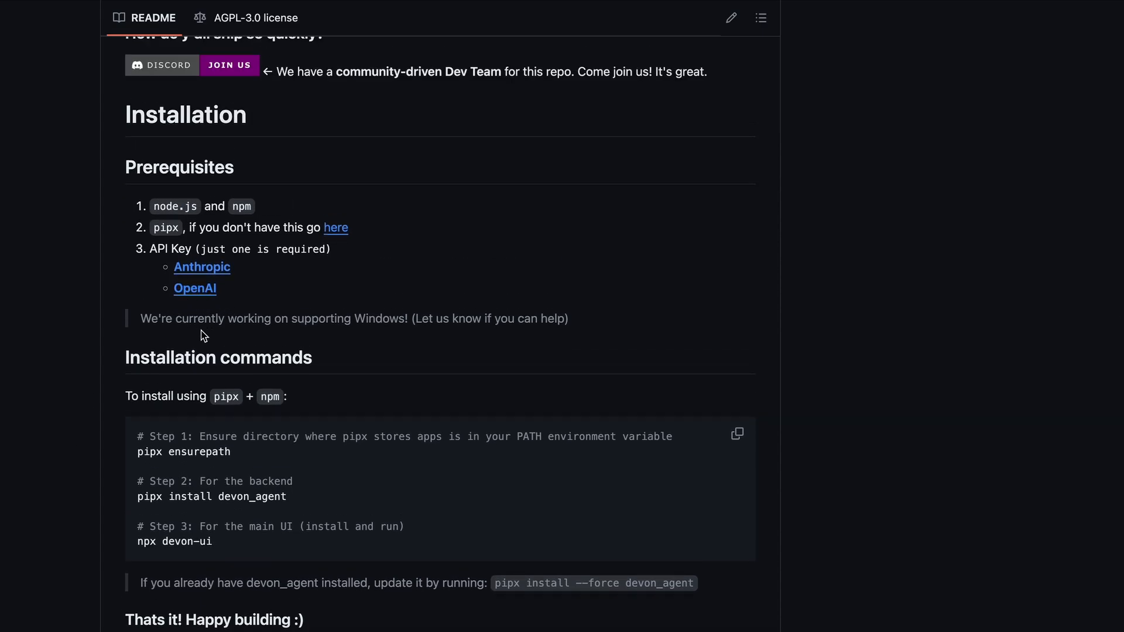
{"action": "scroll", "scroll_direction": "down", "scroll_amount": 3}
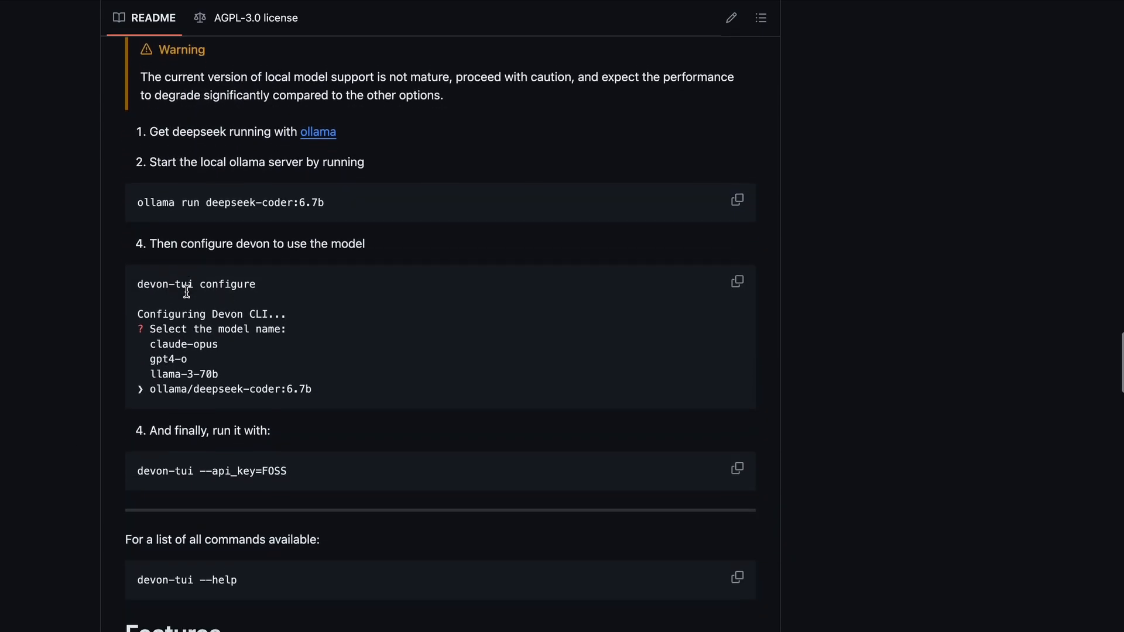
Scroll through the Features and Limitations sections, highlighting the Local model support feature
{"action": "scroll", "scroll_direction": "down", "scroll_amount": 3}
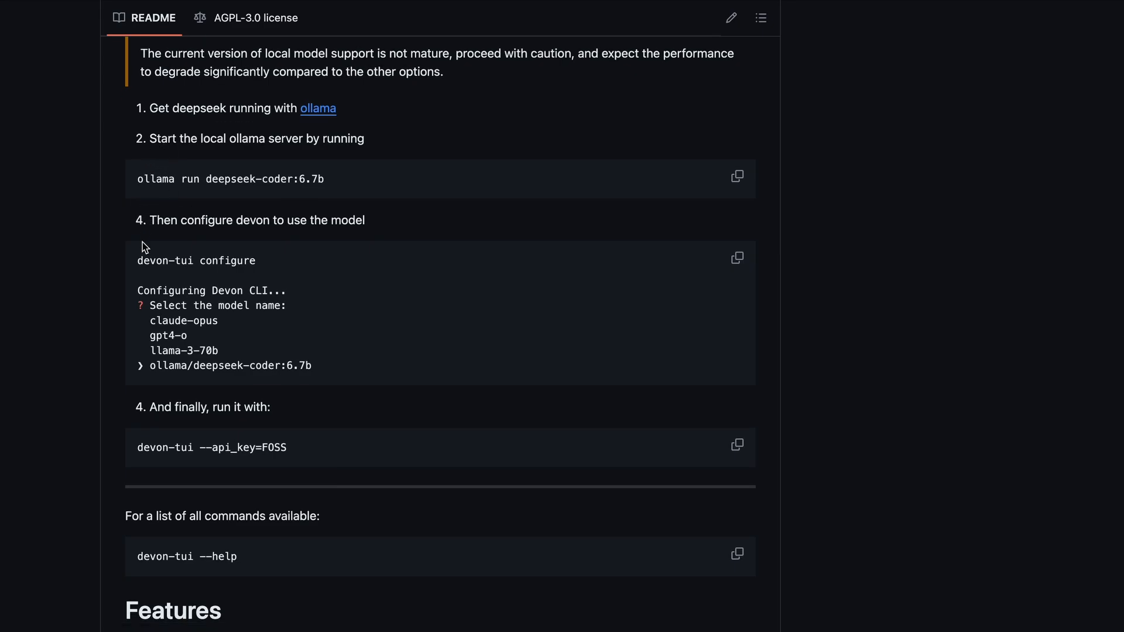
{"action": "scroll", "scroll_direction": "down", "scroll_amount": 3}
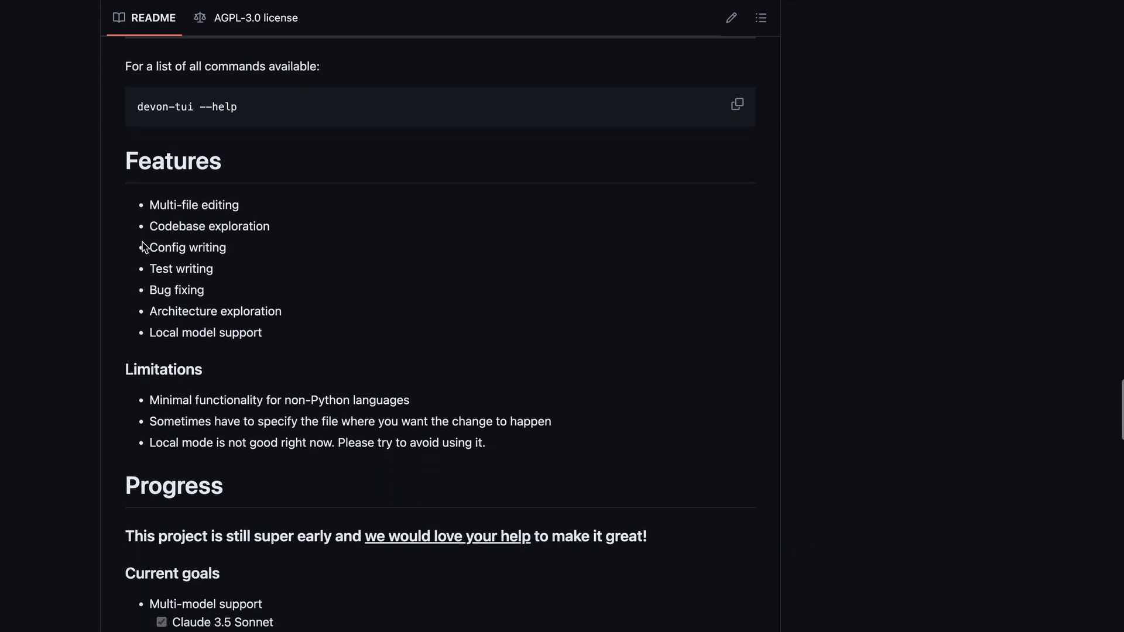
{"action": "scroll", "scroll_direction": "down", "scroll_amount": 3}
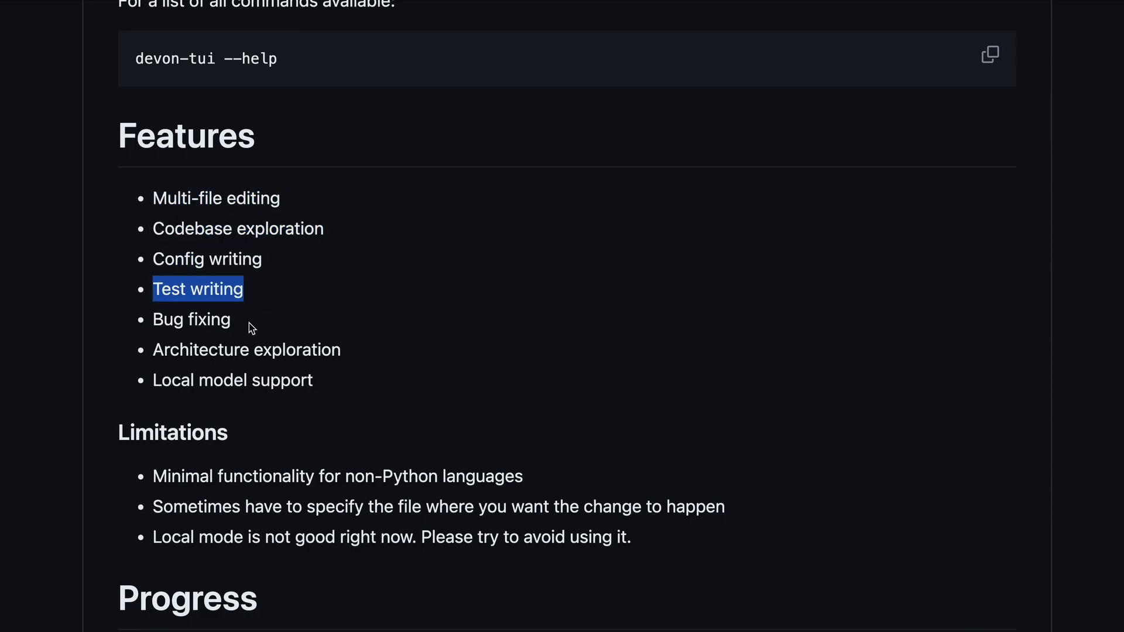
{"action": "double_click", "coordinate": [246, 350]}
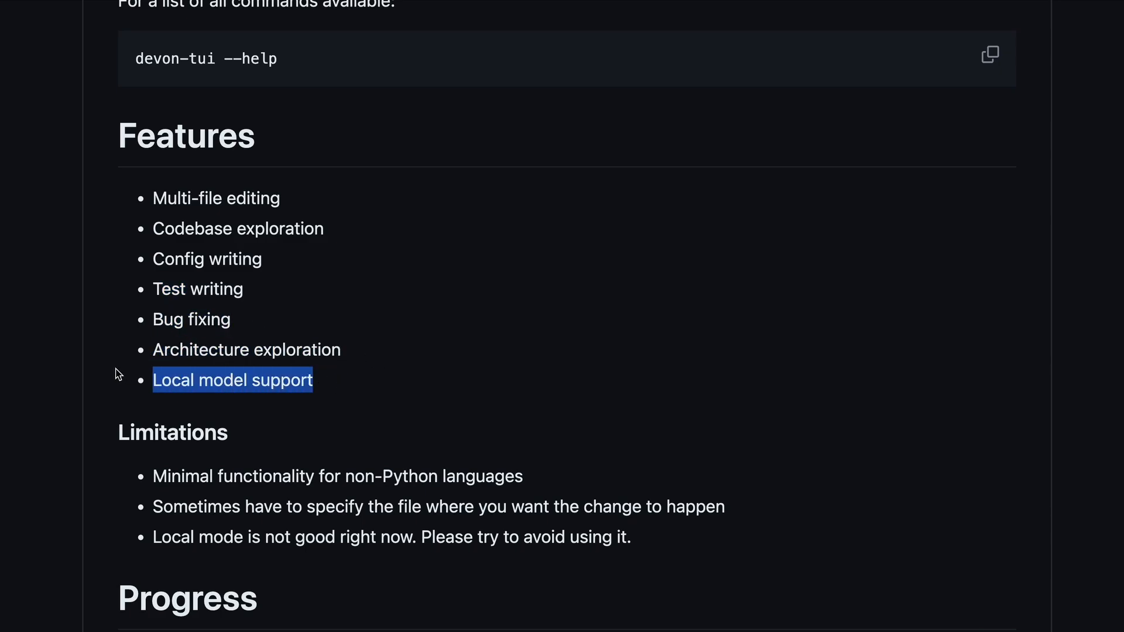
{"action": "mouse_move", "coordinate": [300, 475]}
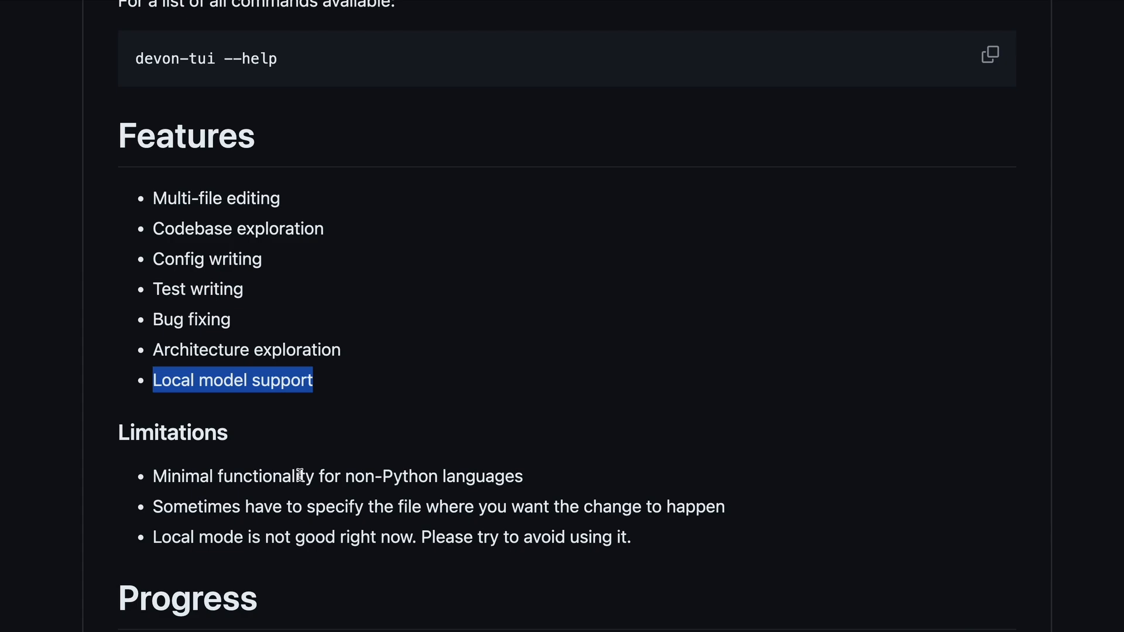
{"action": "scroll", "scroll_direction": "down", "scroll_amount": 3}
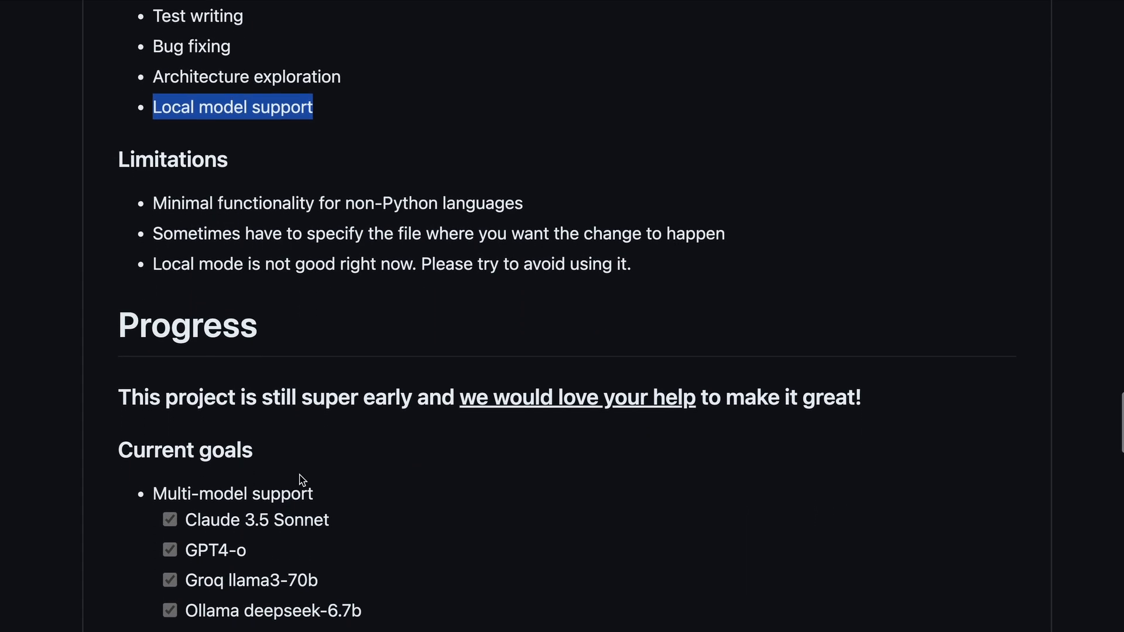
{"action": "scroll", "scroll_direction": "down", "scroll_amount": 3}
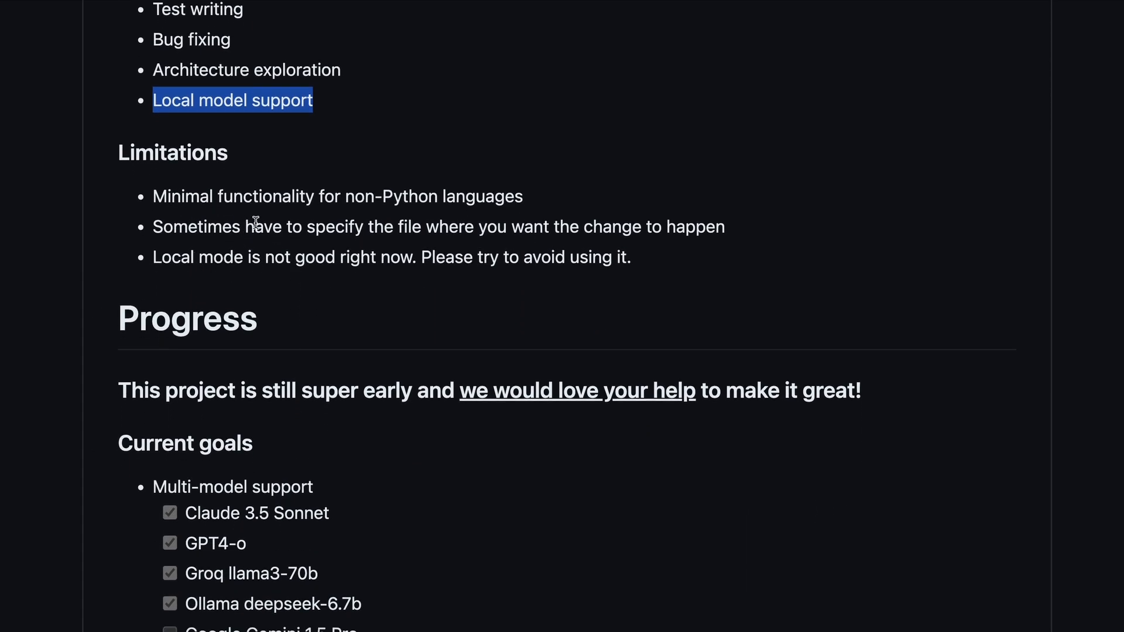
{"action": "mouse_move", "coordinate": [262, 247]}
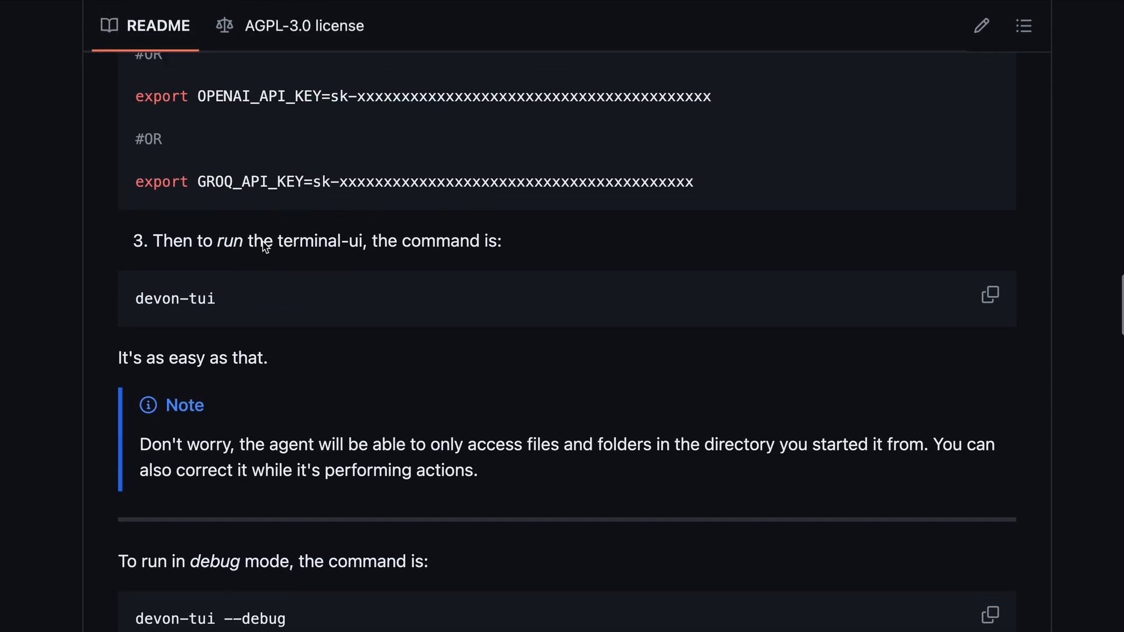
Return to the Installation commands, copy 'pipx ensurepath' and bring up Terminal via Spotlight
{"action": "scroll", "scroll_direction": "down", "scroll_amount": 3}
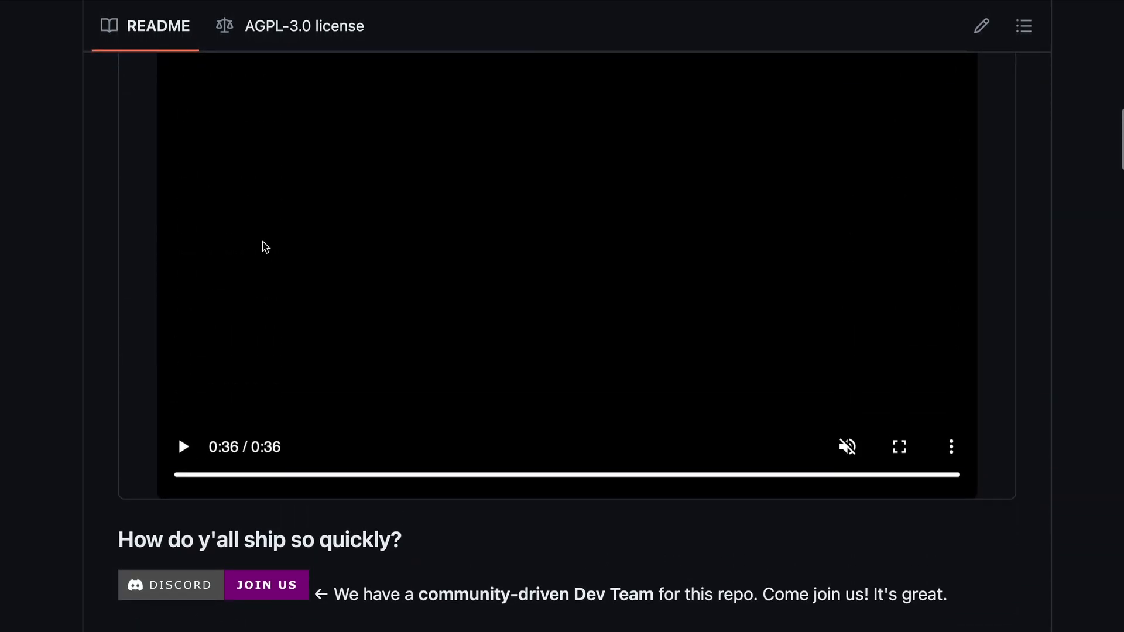
{"action": "scroll", "scroll_direction": "down", "scroll_amount": 3}
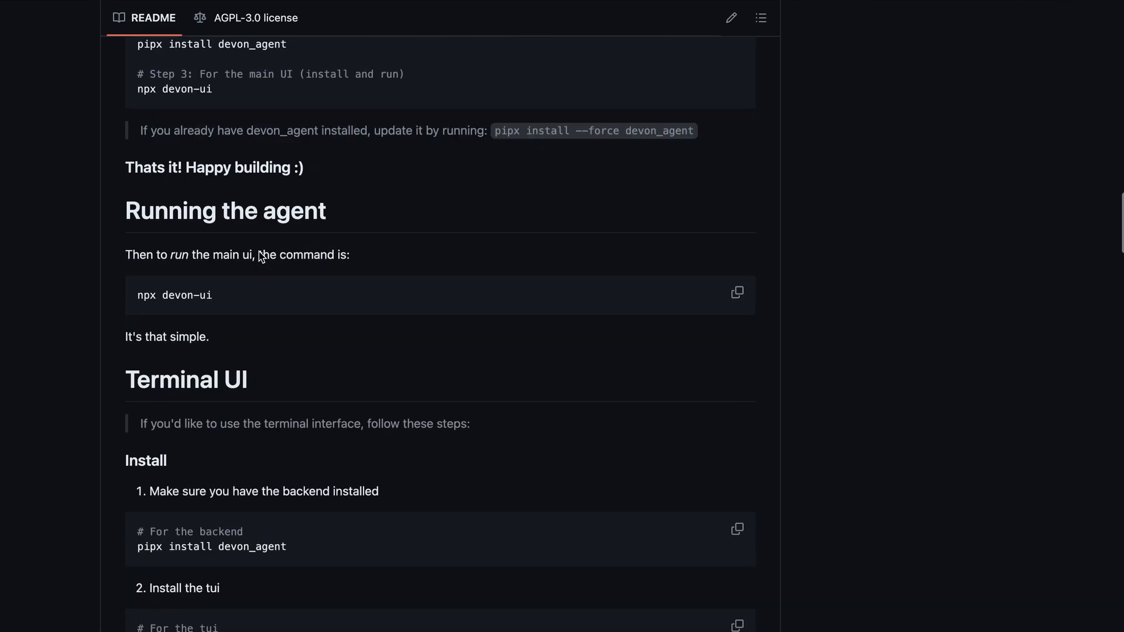
{"action": "scroll", "scroll_direction": "down", "scroll_amount": 3}
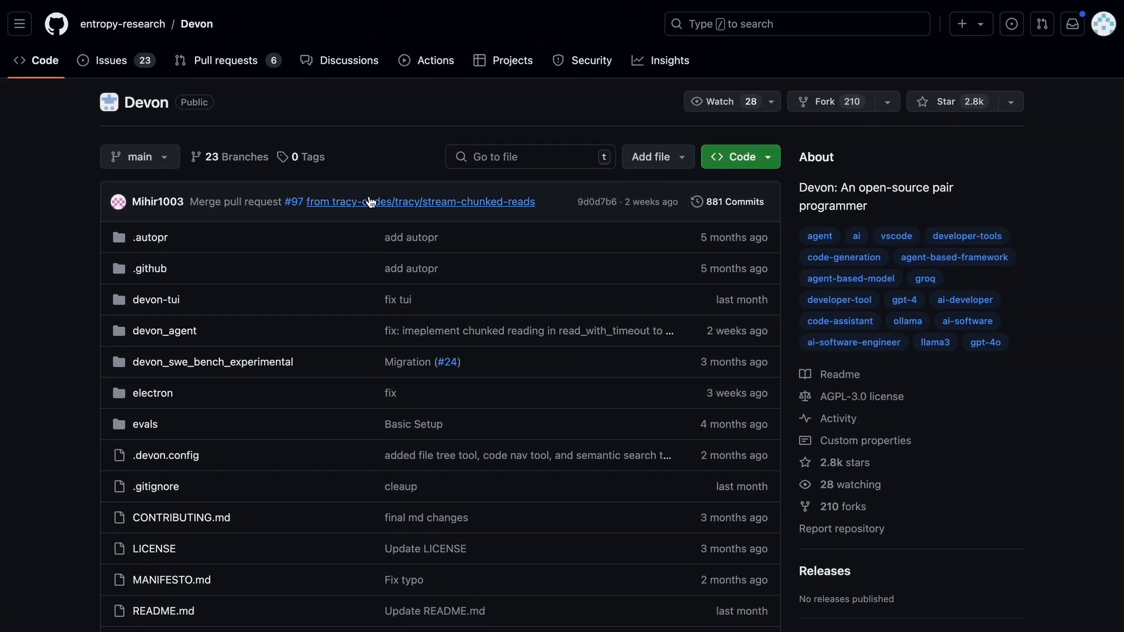
{"action": "scroll", "scroll_direction": "down", "scroll_amount": 3}
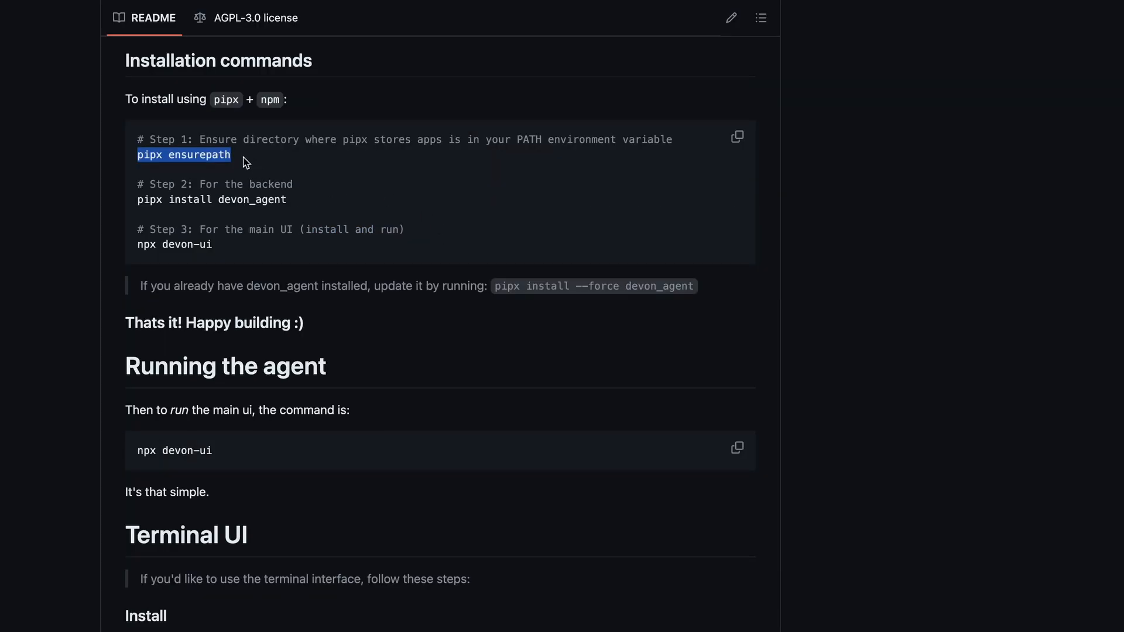
{"action": "key", "text": "cmd+space"}
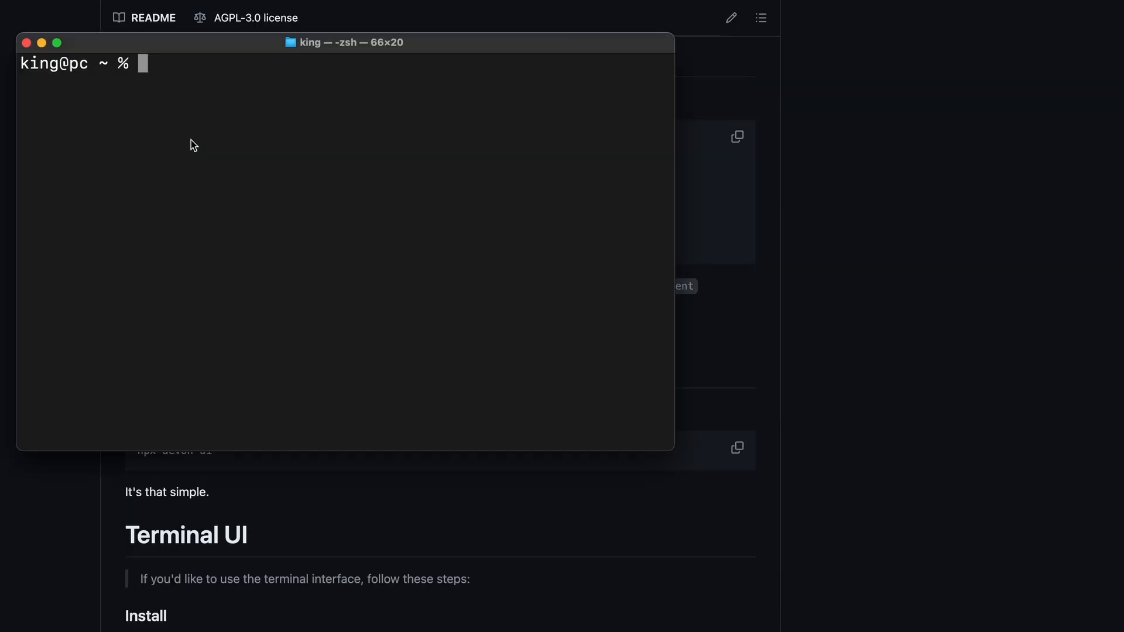
Run 'pipx ensurepath' and 'npx devon-ui' in Terminal to launch the Devon desktop UI
{"action": "type", "text": "pipx ensurepath"}
{"action": "type", "text": "pipx install devon_agent"}
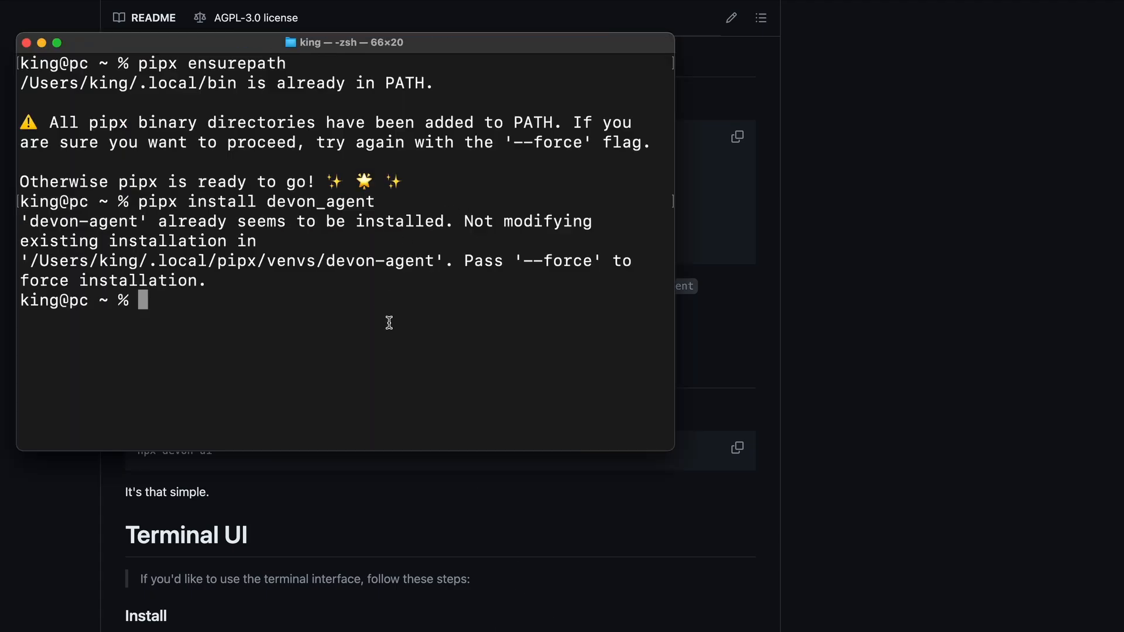
{"action": "mouse_move", "coordinate": [320, 292]}
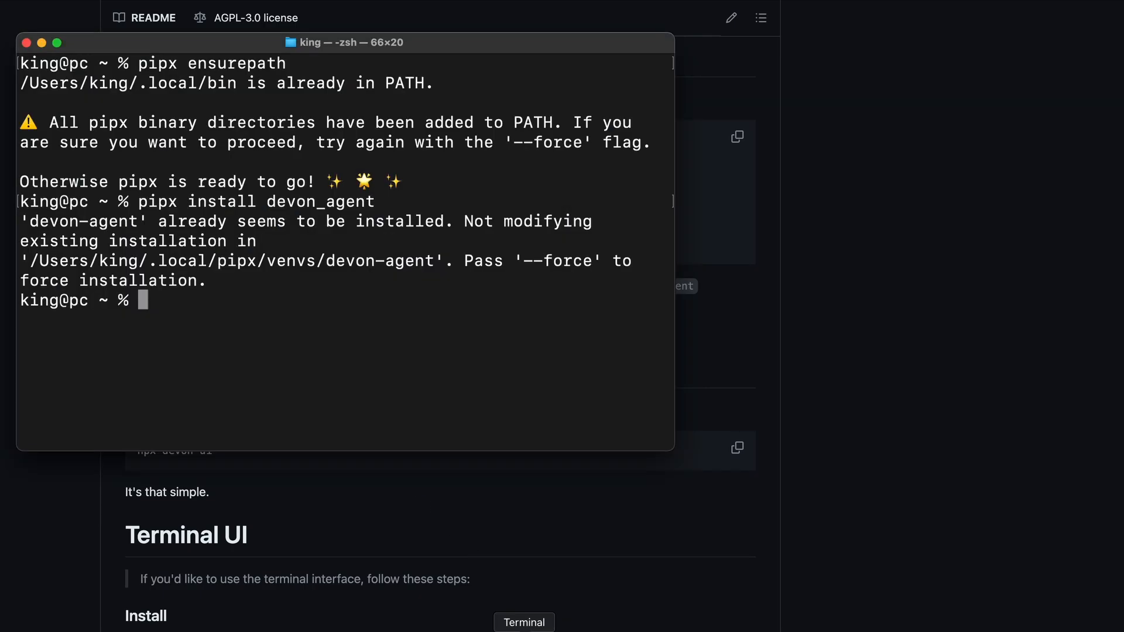
{"action": "type", "text": "npx devon-ui"}
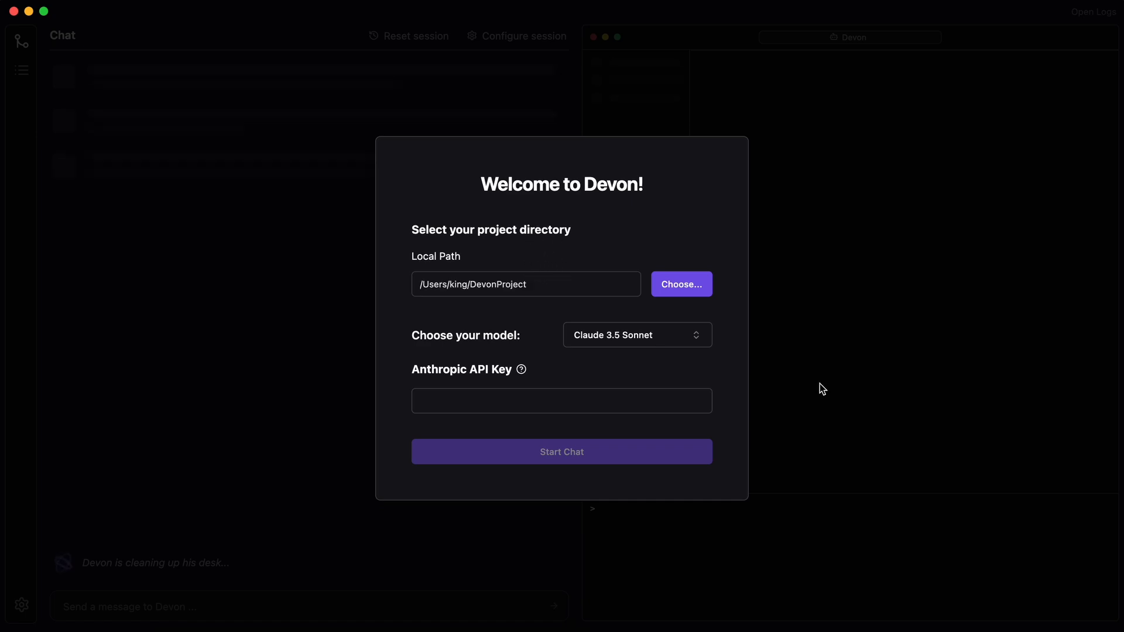
Choose GPT-4o as the model with the OpenAI API key and start the chat session
{"action": "left_click", "coordinate": [638, 335]}
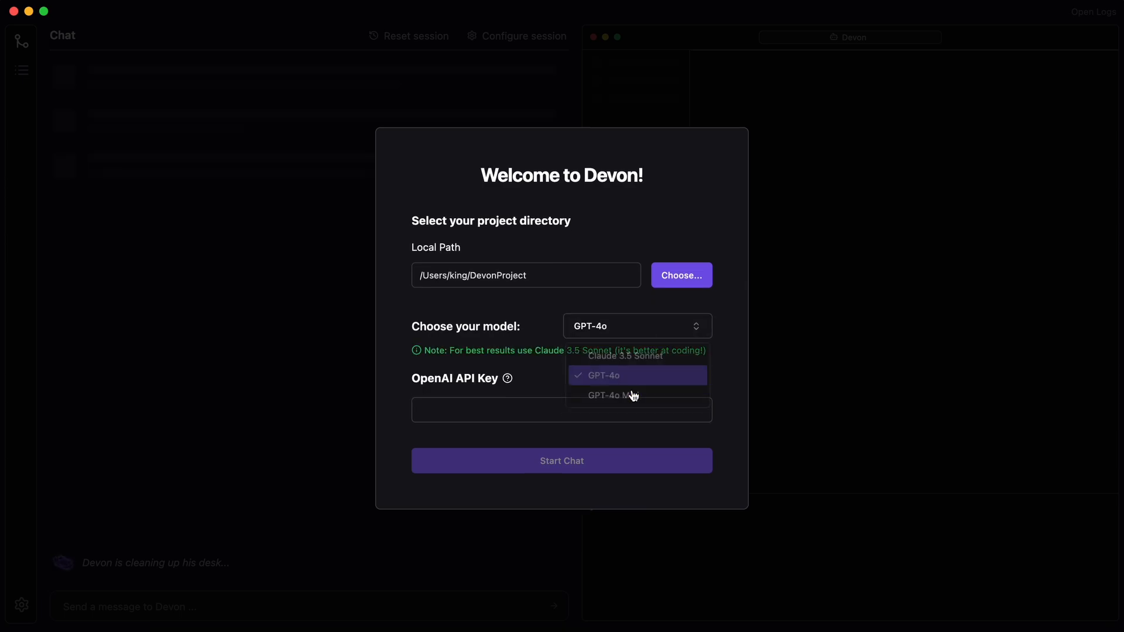
{"action": "left_click", "coordinate": [605, 375]}
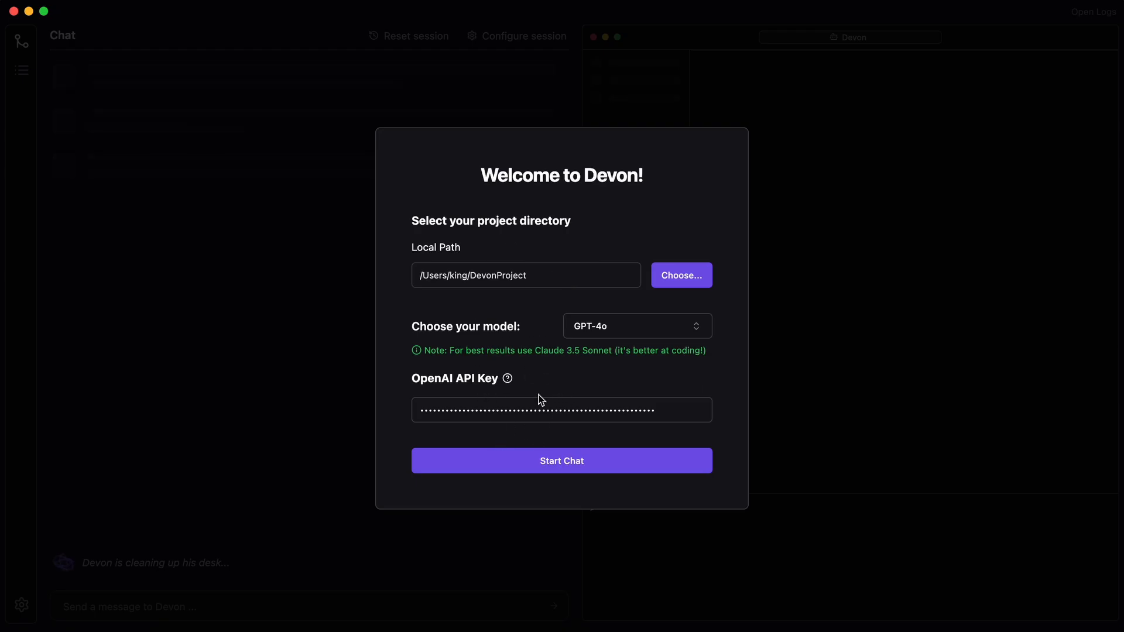
{"action": "left_click", "coordinate": [561, 460]}
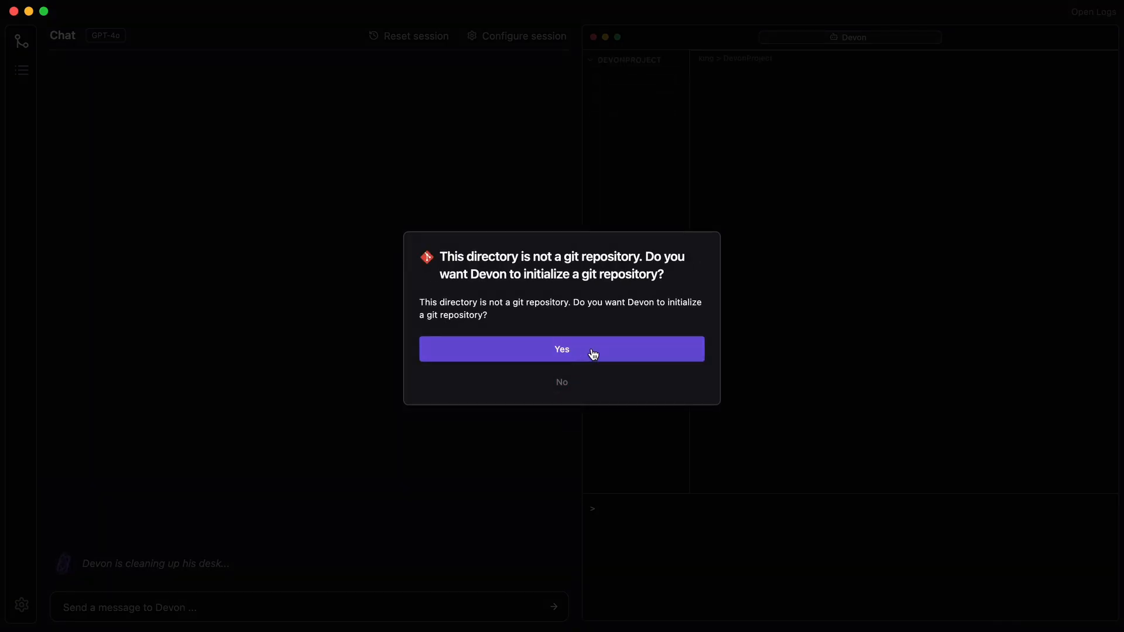
Let Devon initialize a git repository, then try the sidebar icons showing 'Coming soon!'
{"action": "left_click", "coordinate": [561, 350]}
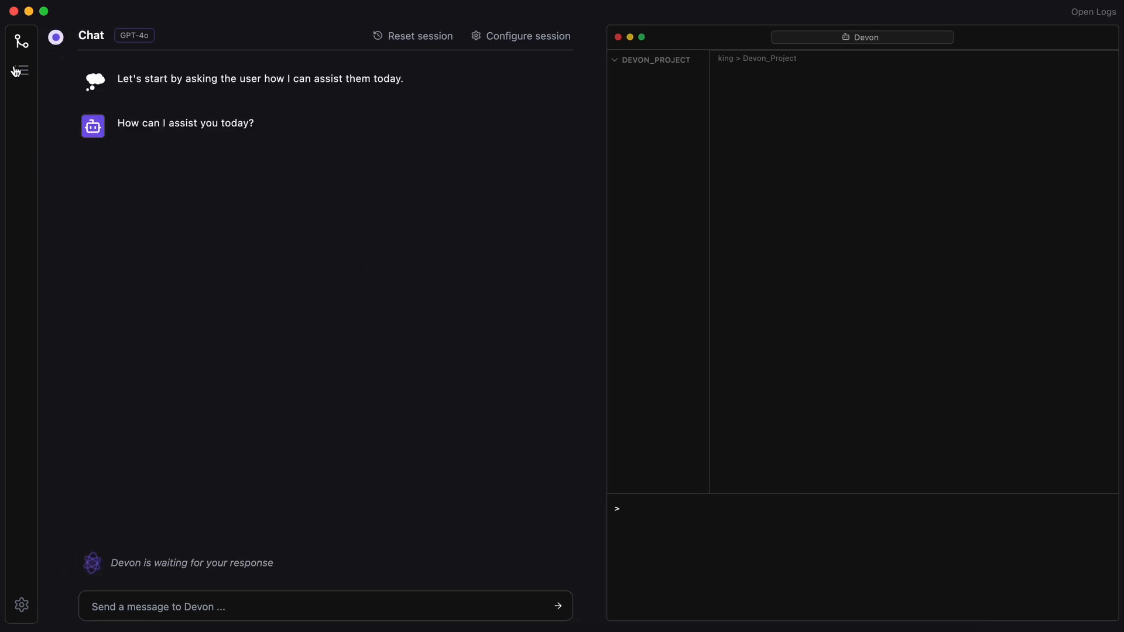
{"action": "left_click", "coordinate": [21, 71]}
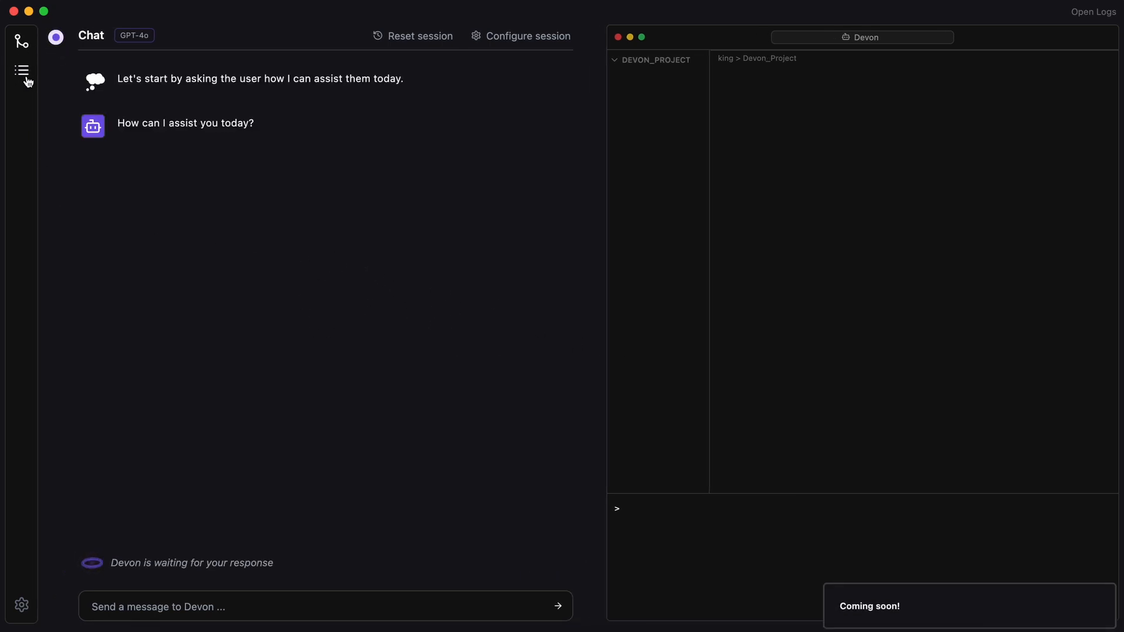
{"action": "mouse_move", "coordinate": [42, 204]}
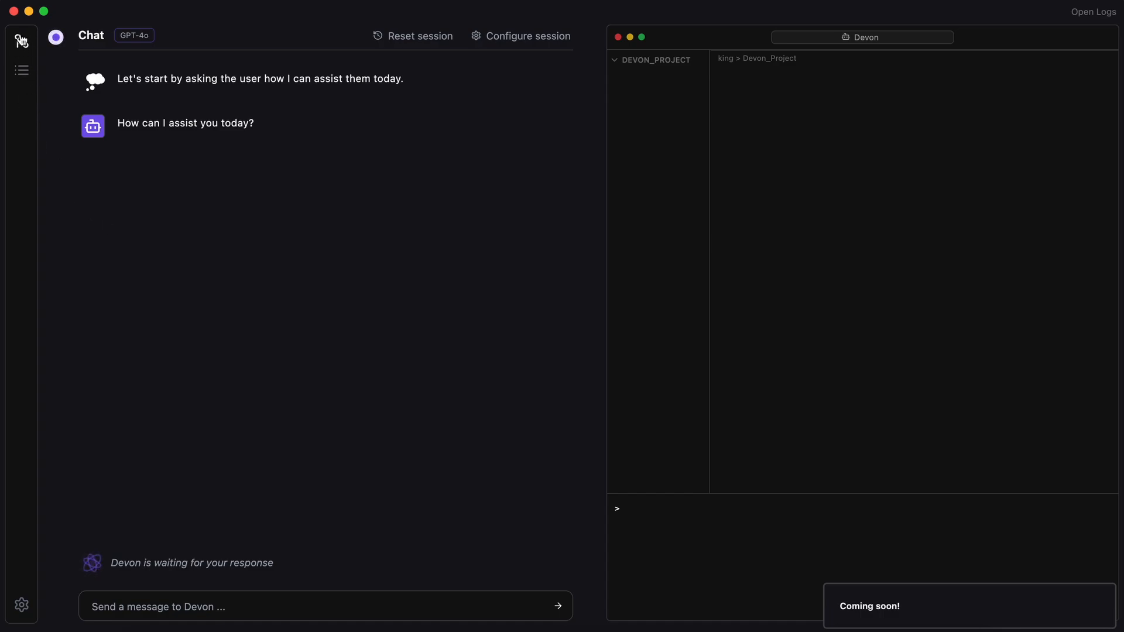
{"action": "left_click", "coordinate": [21, 40]}
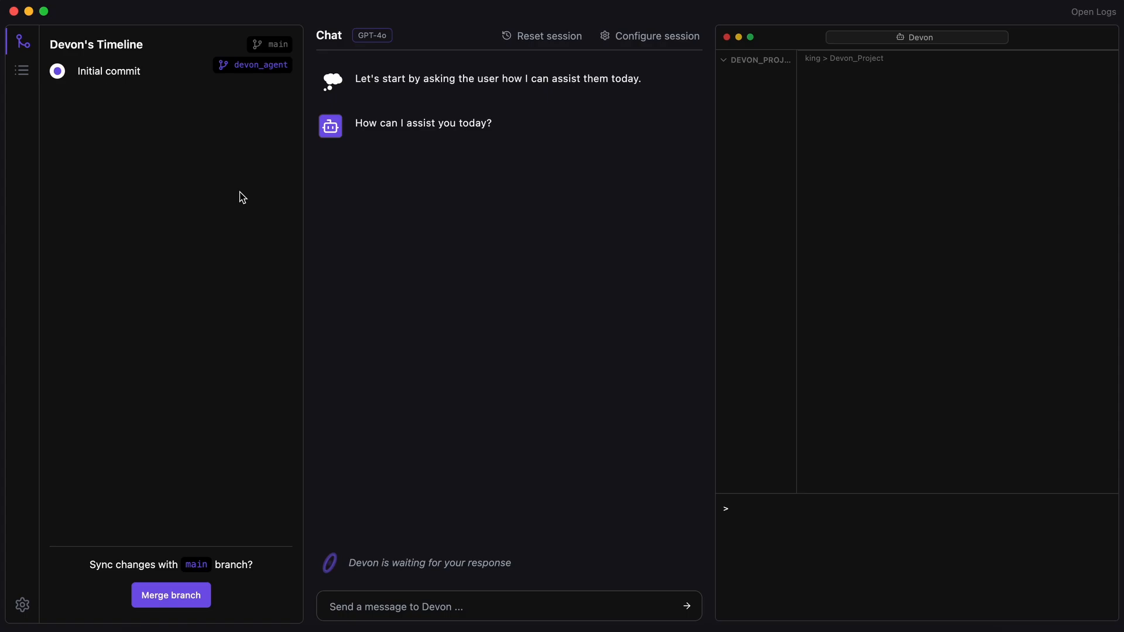
{"action": "mouse_move", "coordinate": [142, 141]}
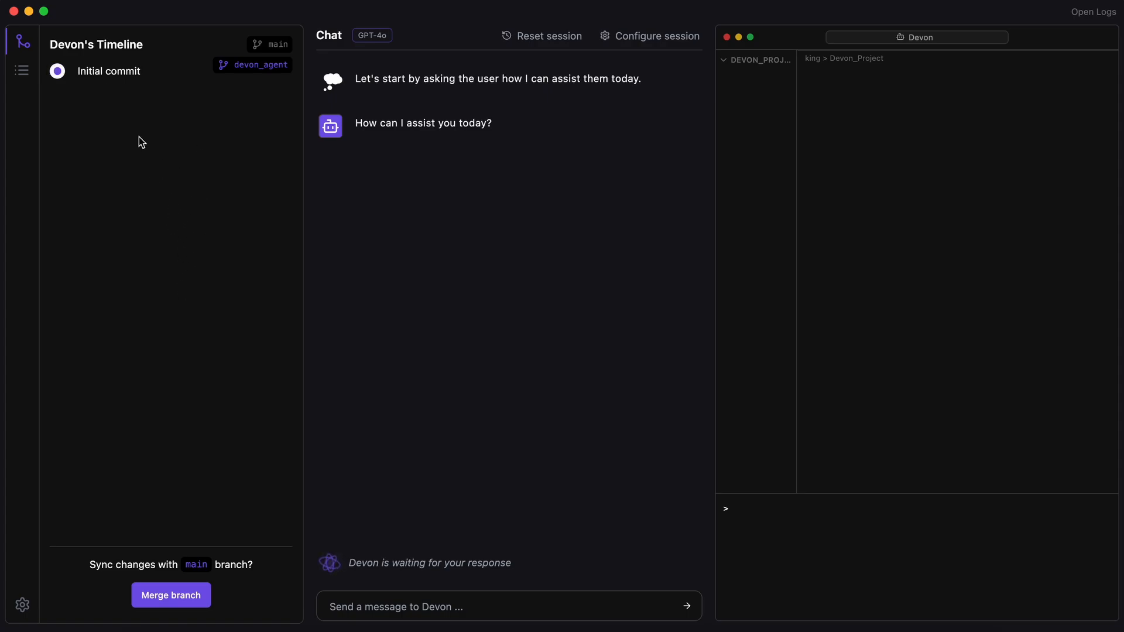
{"action": "mouse_move", "coordinate": [240, 42]}
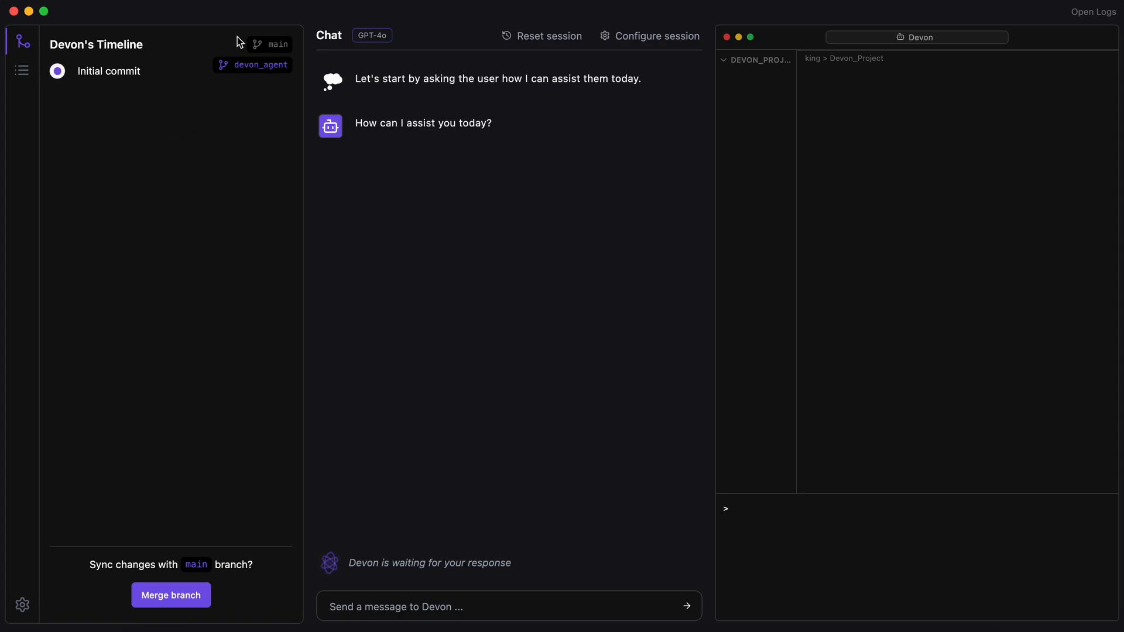
{"action": "mouse_move", "coordinate": [225, 130]}
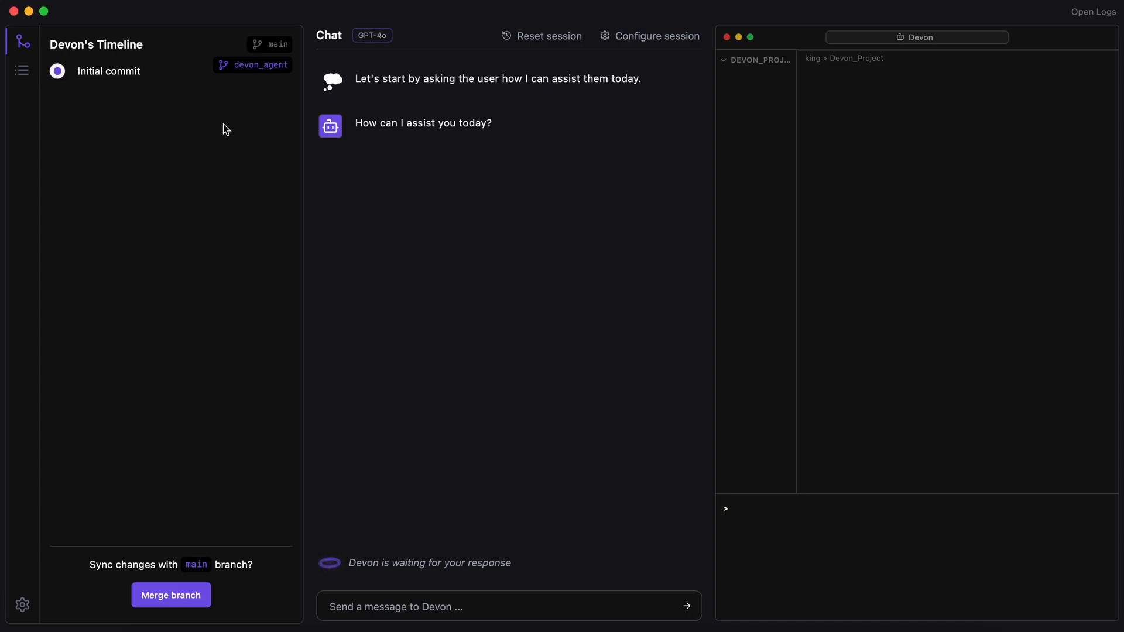
{"action": "mouse_move", "coordinate": [185, 120]}
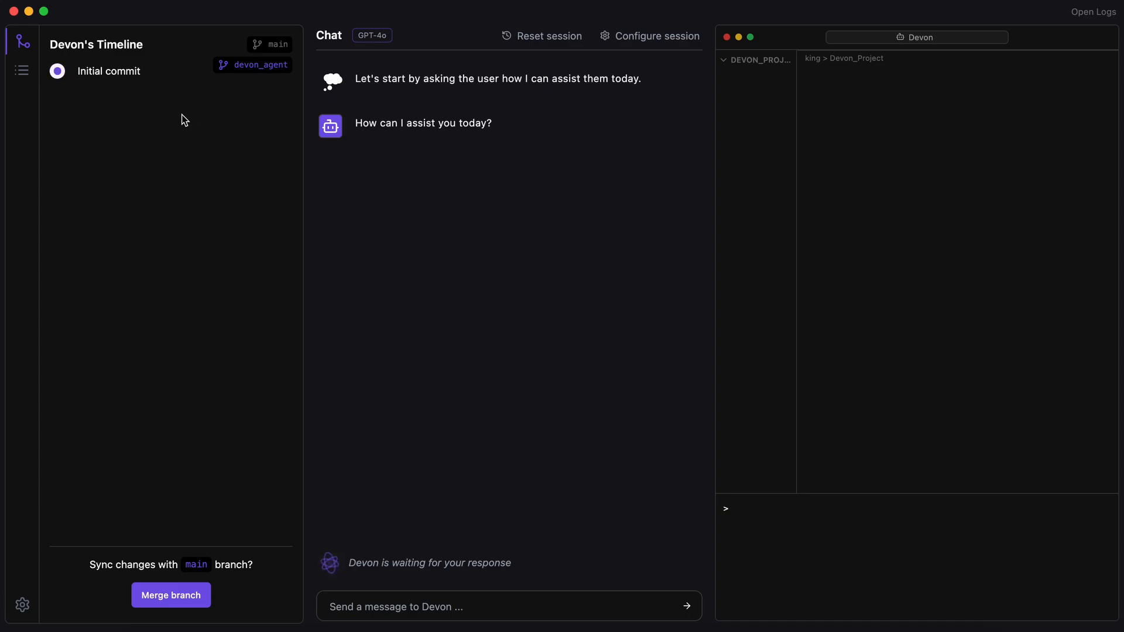
{"action": "mouse_move", "coordinate": [169, 409]}
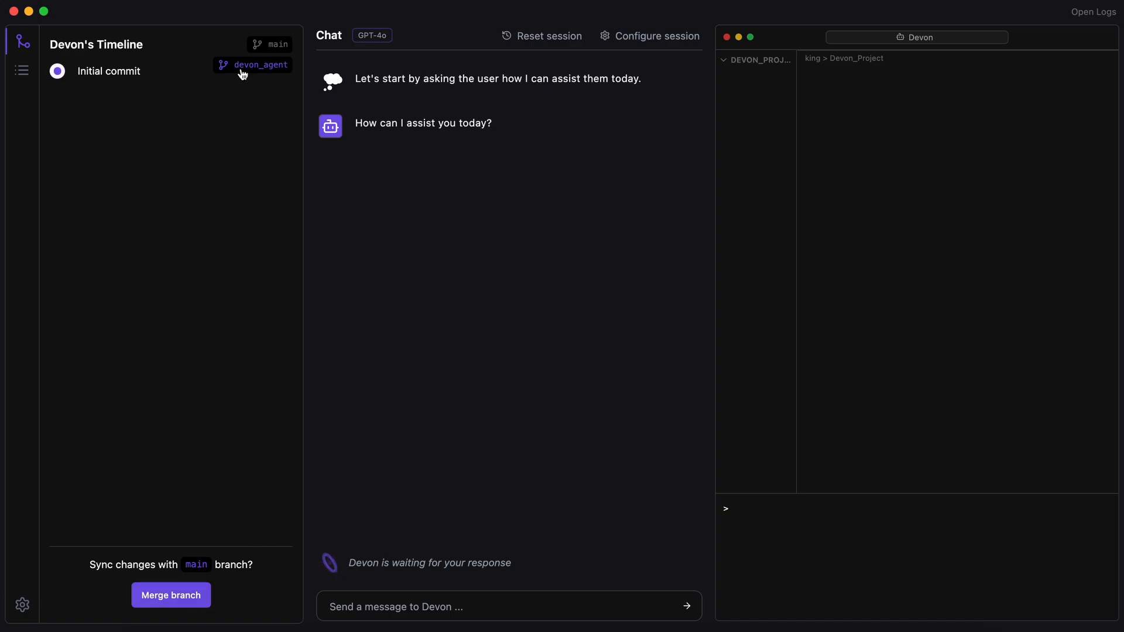
{"action": "mouse_move", "coordinate": [275, 44]}
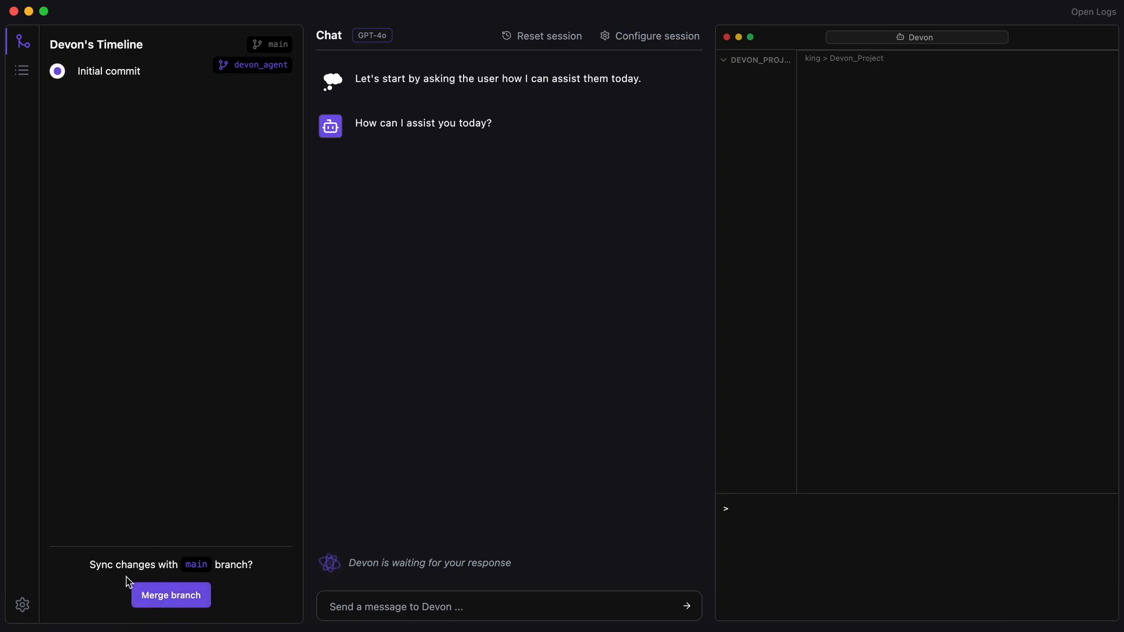
{"action": "mouse_move", "coordinate": [136, 353]}
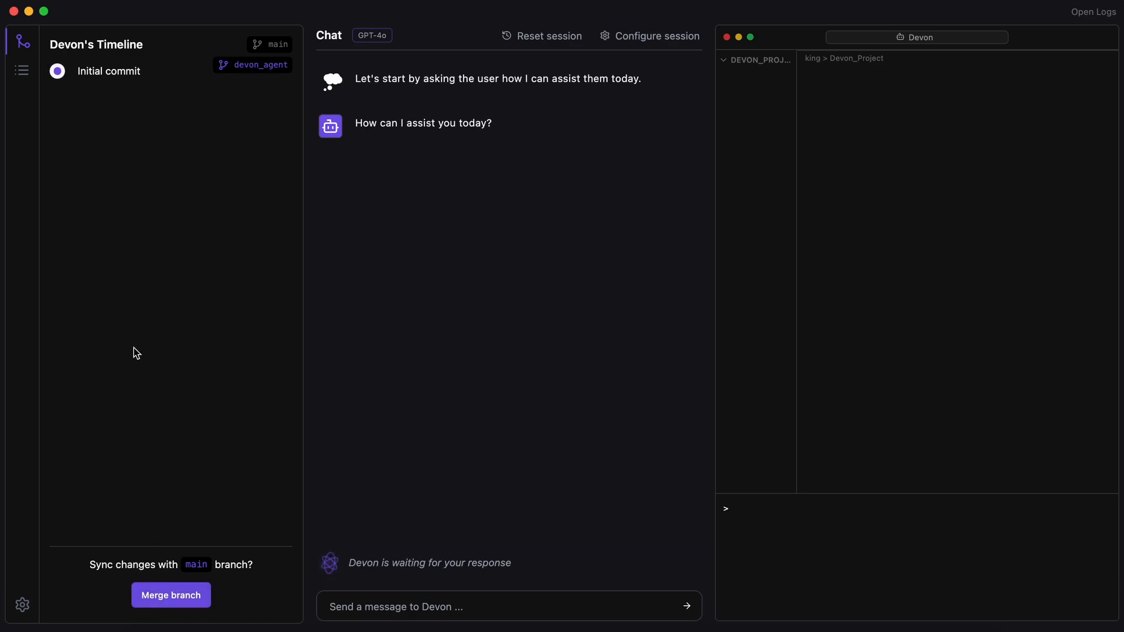
Collapse Devon's Timeline panel from the left sidebar
{"action": "left_click", "coordinate": [21, 41]}
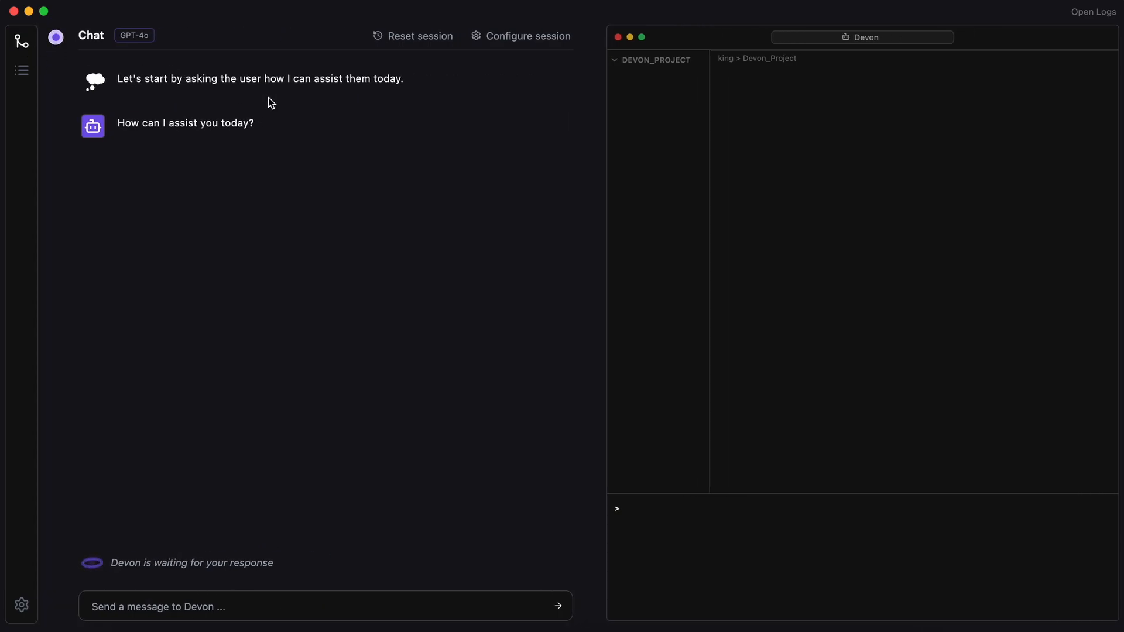
{"action": "mouse_move", "coordinate": [331, 164]}
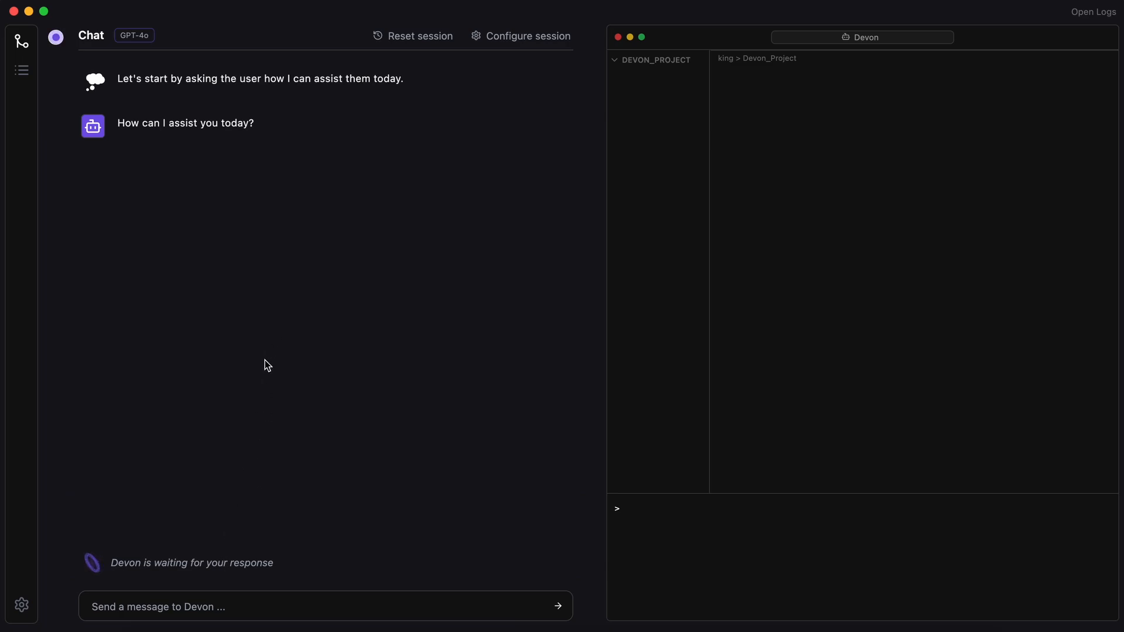
{"action": "mouse_move", "coordinate": [282, 426]}
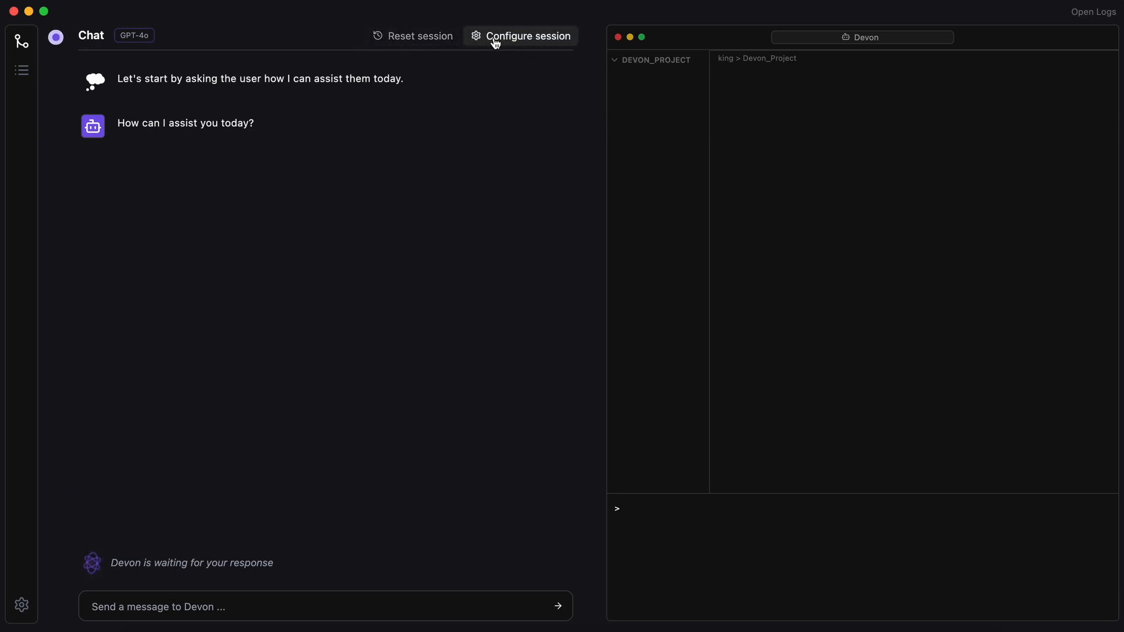
{"action": "left_click", "coordinate": [529, 37]}
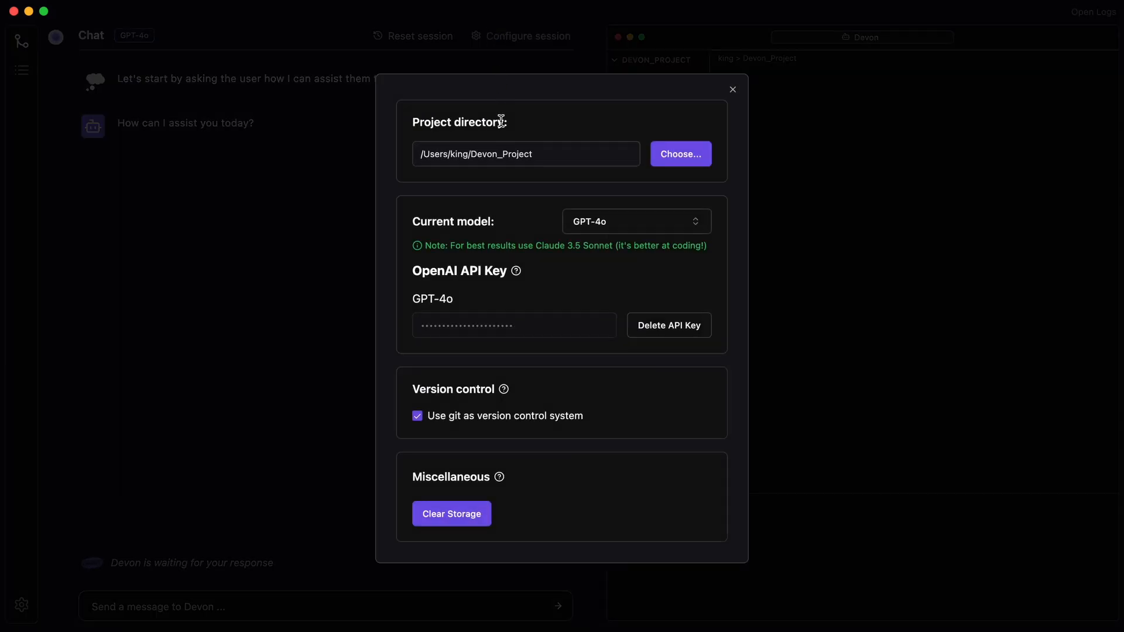
{"action": "mouse_move", "coordinate": [452, 308]}
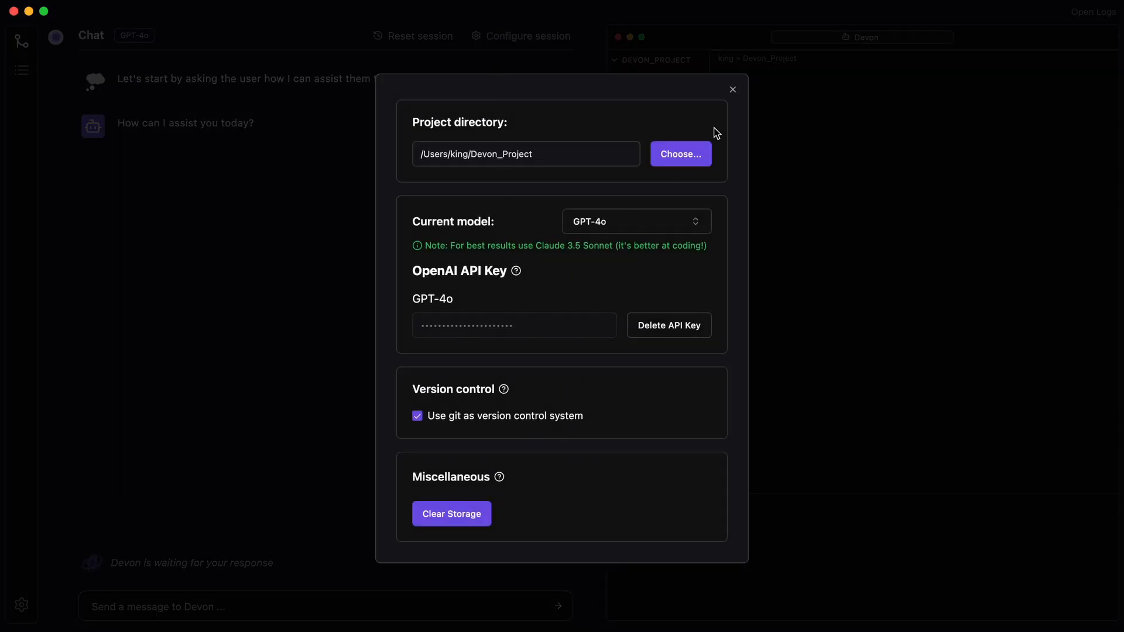
{"action": "left_click", "coordinate": [732, 89]}
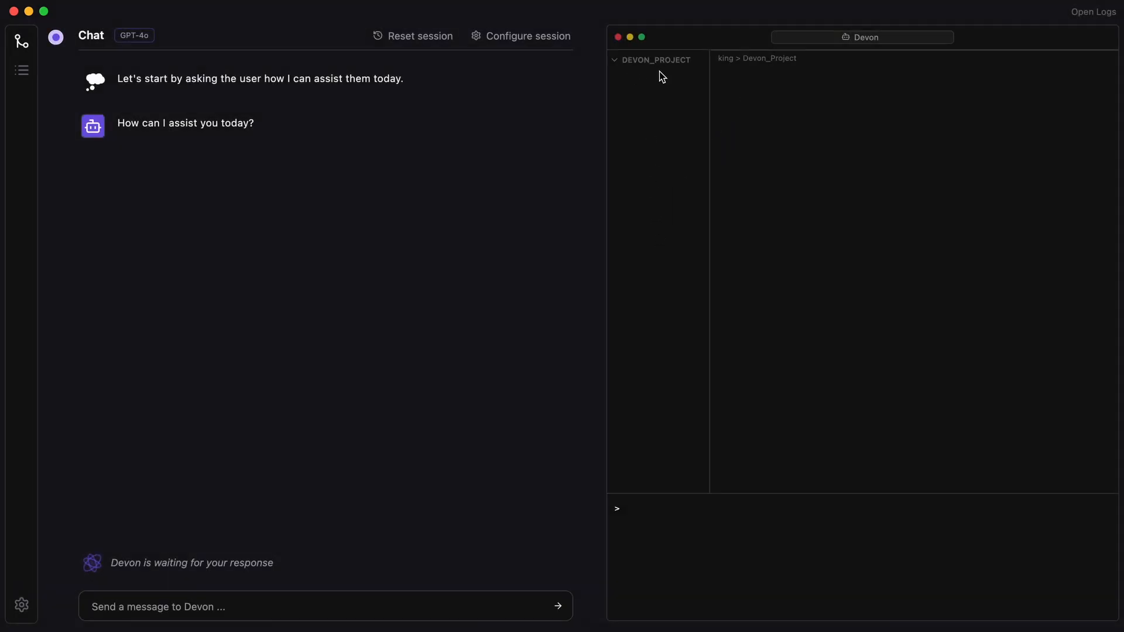
{"action": "mouse_move", "coordinate": [714, 148]}
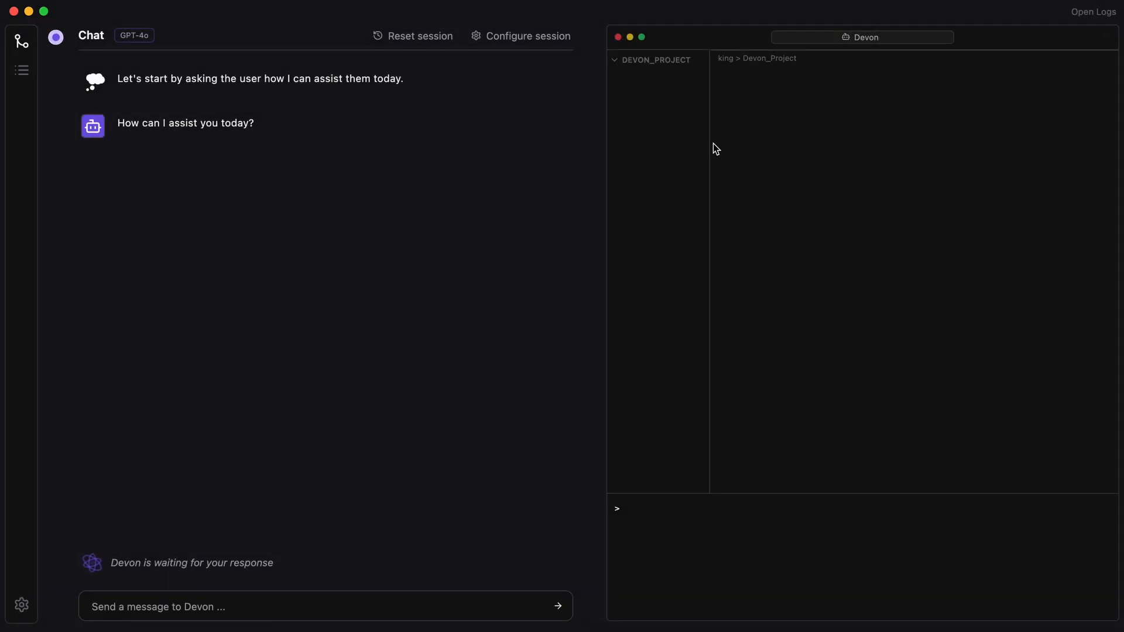
{"action": "mouse_move", "coordinate": [769, 449]}
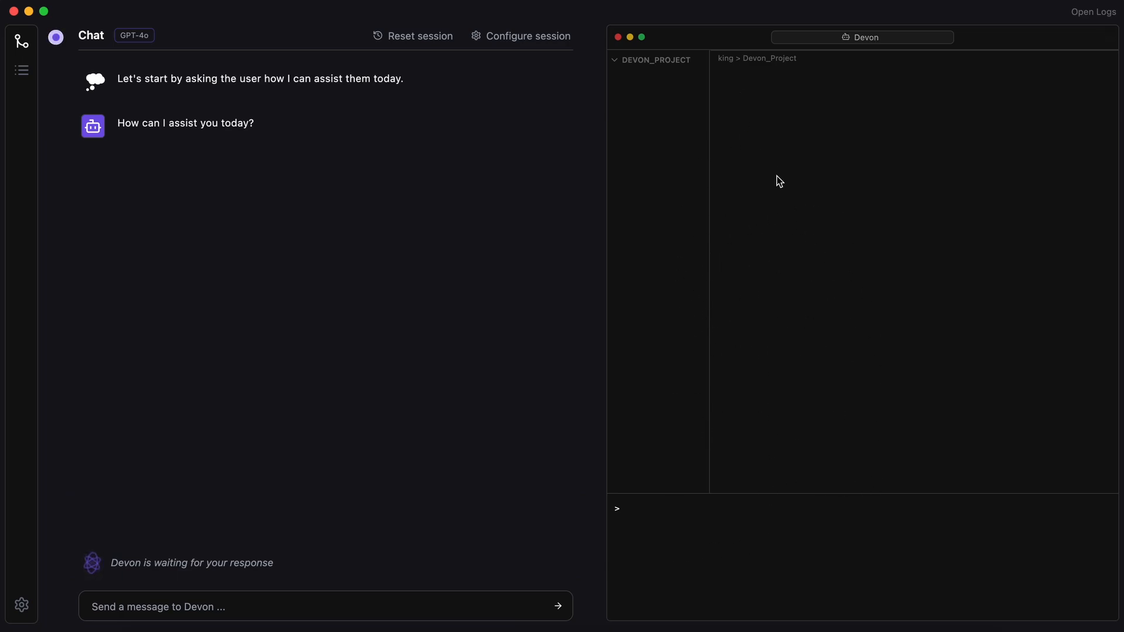
{"action": "mouse_move", "coordinate": [785, 306]}
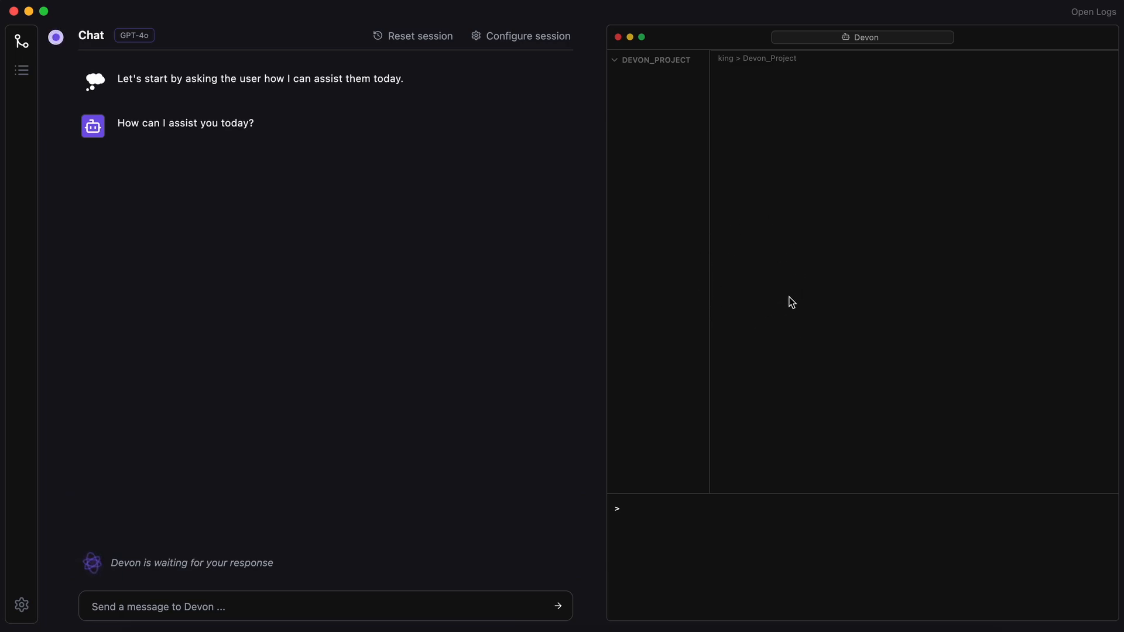
{"action": "mouse_move", "coordinate": [794, 331]}
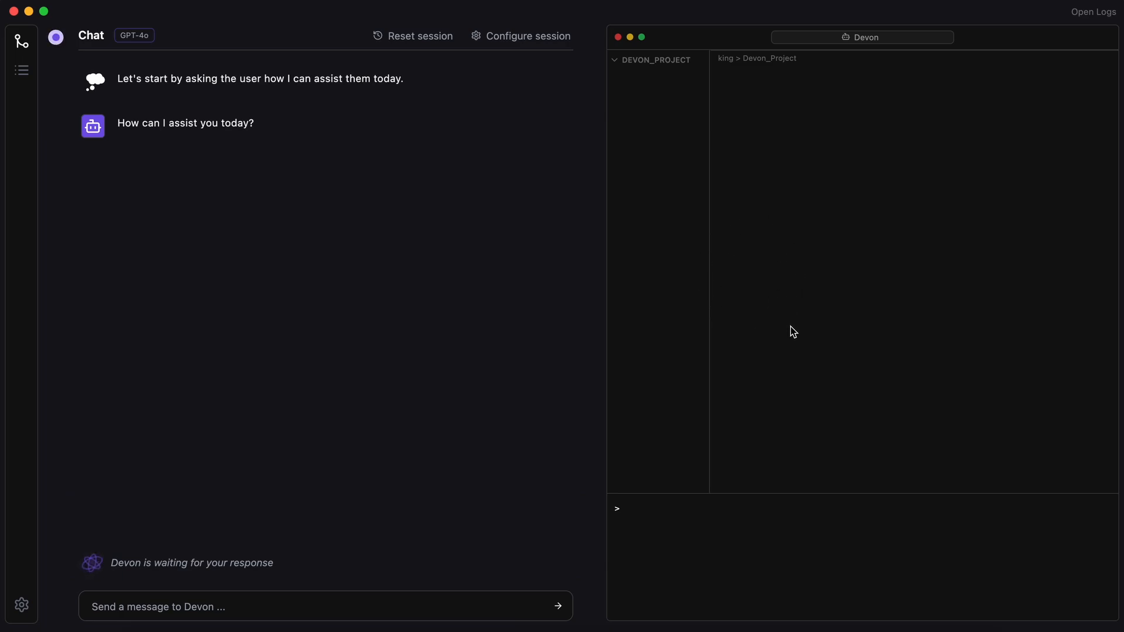
{"action": "mouse_move", "coordinate": [510, 500]}
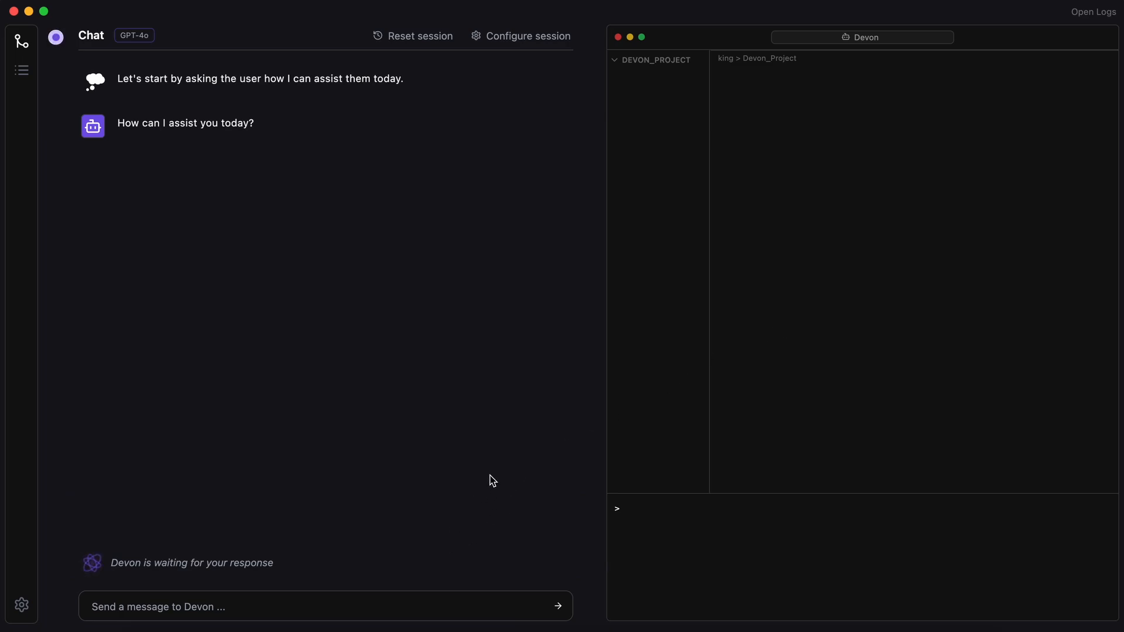
{"action": "mouse_move", "coordinate": [398, 574]}
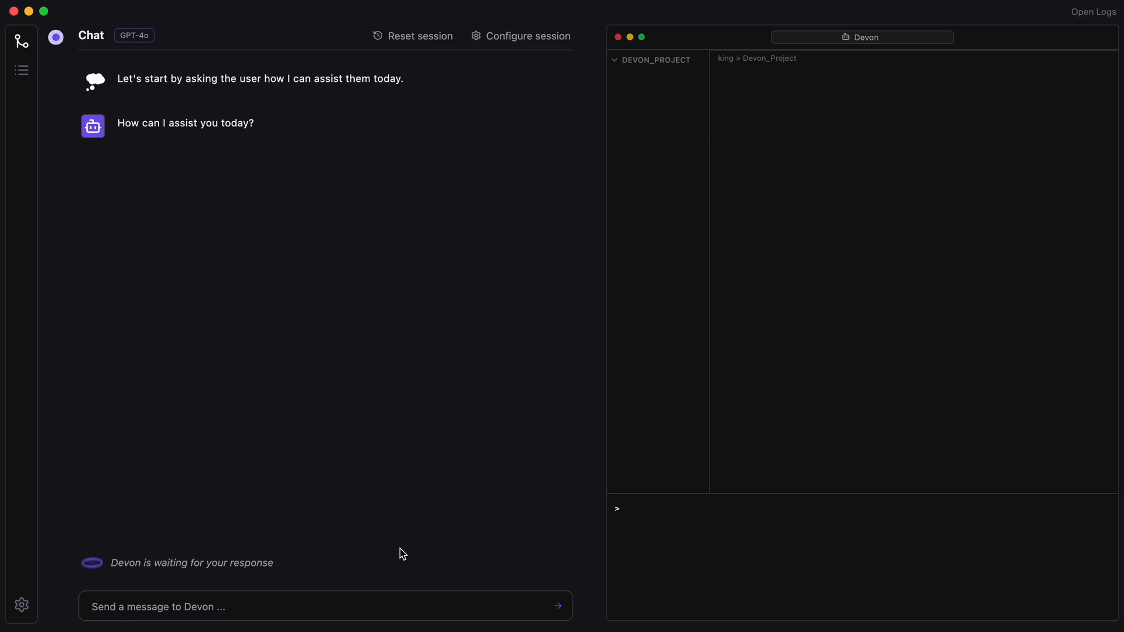
Ask Devon to 'Make a python program to add two numbers'
{"action": "type", "text": "Make a p"}
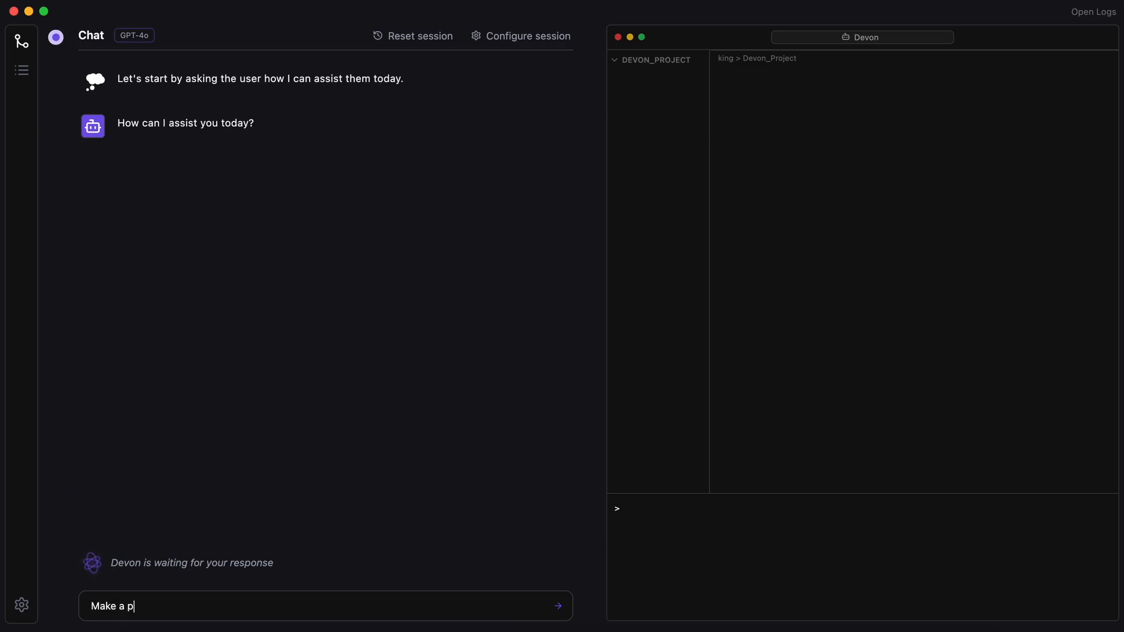
{"action": "type", "text": "ython pr"}
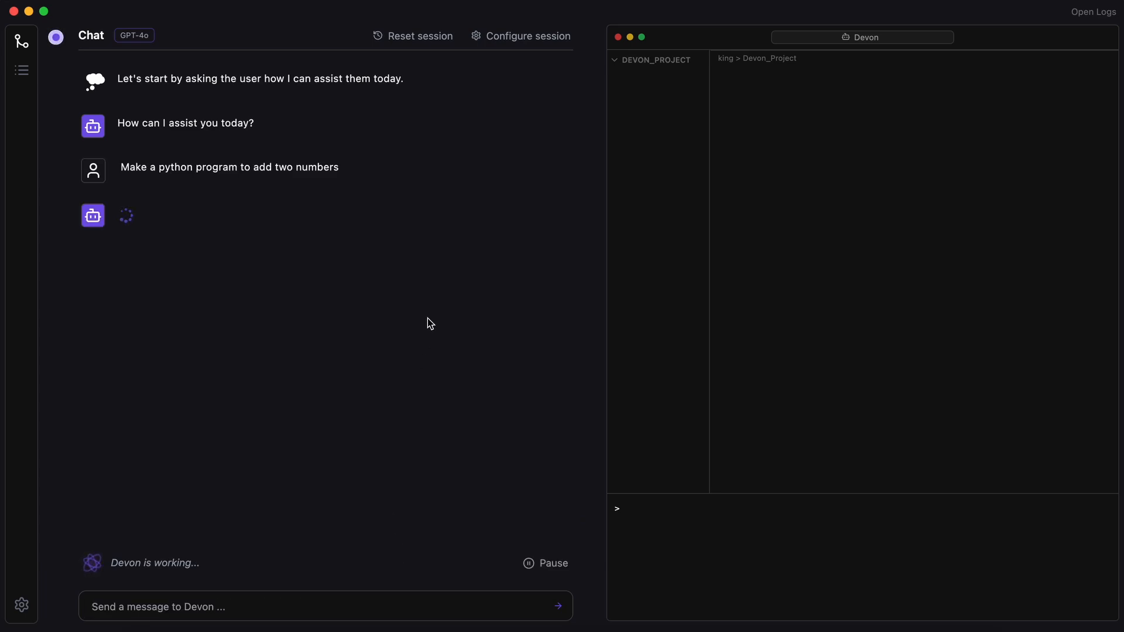
{"action": "mouse_move", "coordinate": [184, 237]}
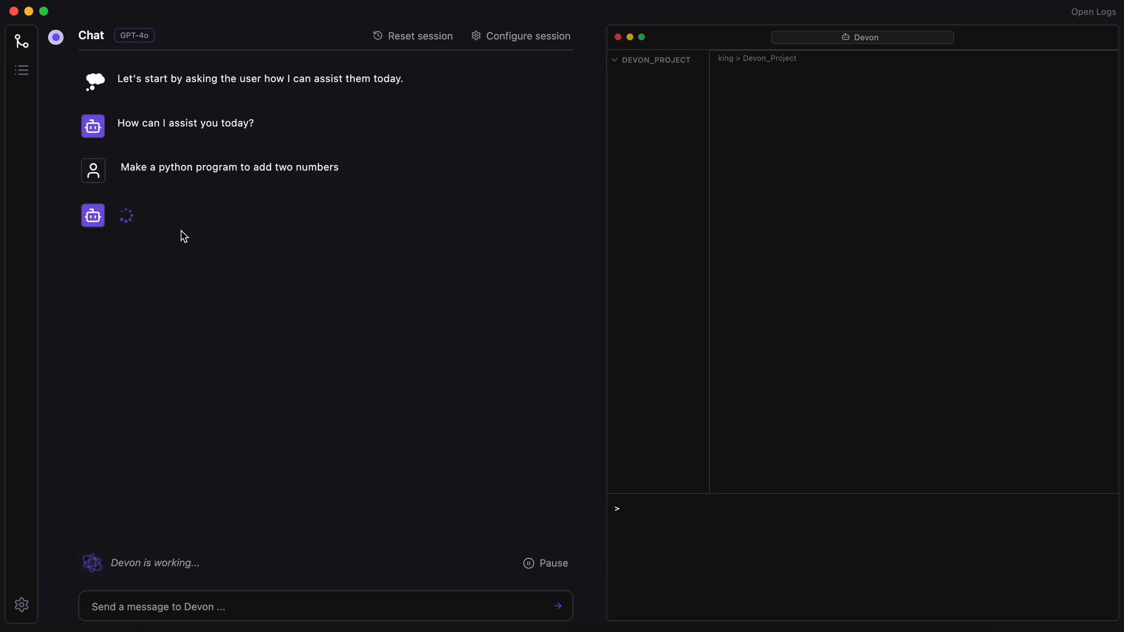
{"action": "mouse_move", "coordinate": [215, 219]}
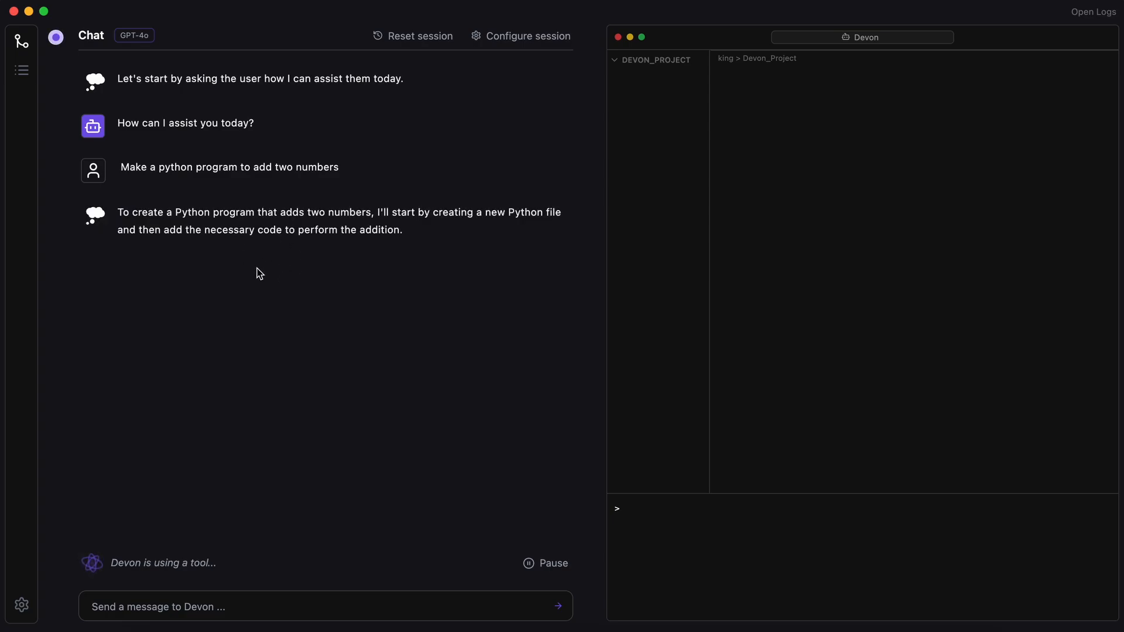
{"action": "mouse_move", "coordinate": [470, 279]}
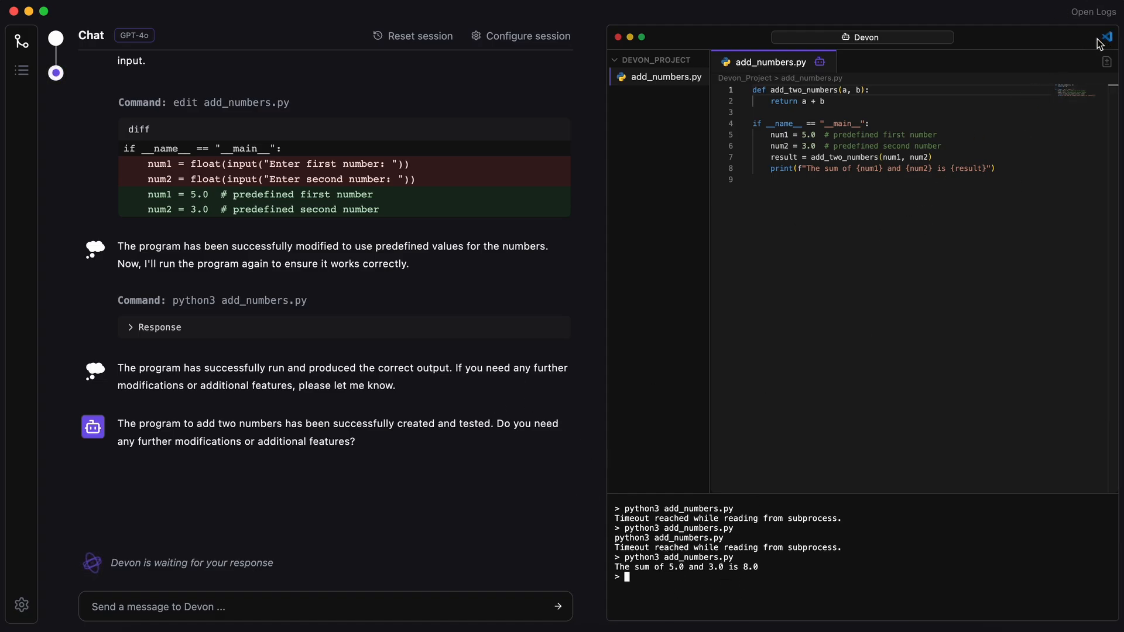
{"action": "mouse_move", "coordinate": [1107, 39]}
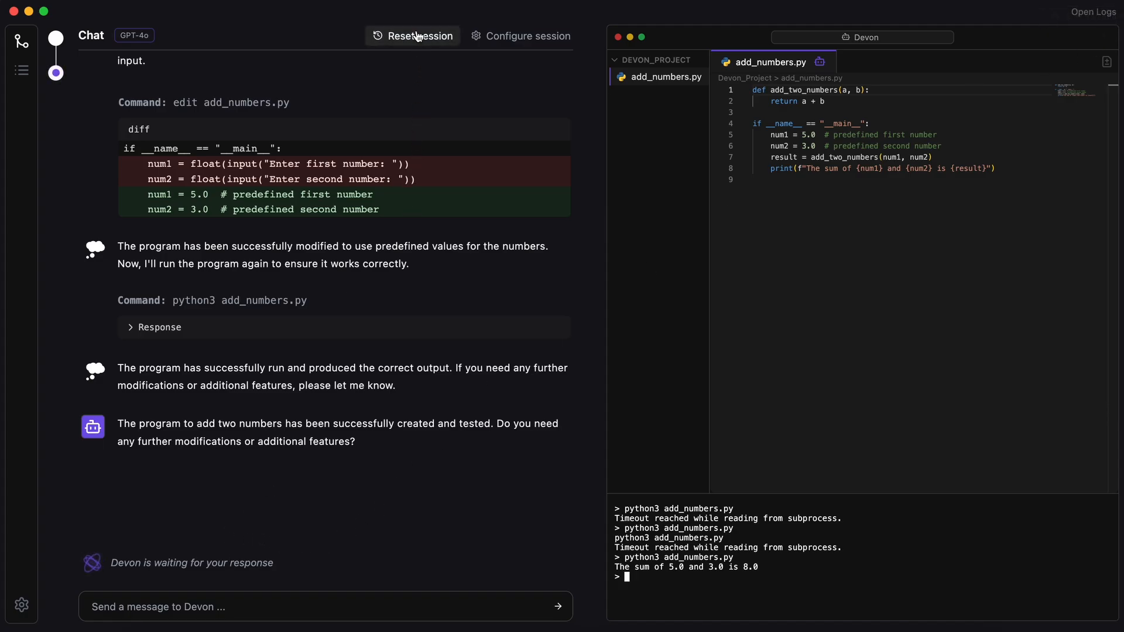
Start a fresh session and ask Devon to 'Create a todo app', then inspect the generated project
{"action": "left_click", "coordinate": [414, 36]}
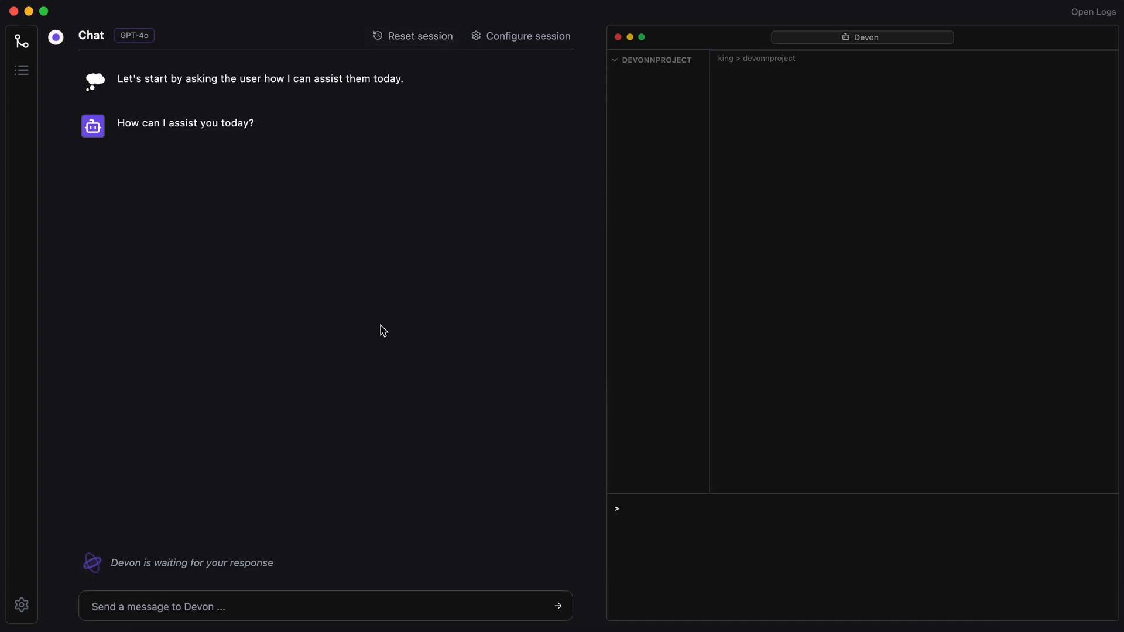
{"action": "type", "text": "Create a todo app"}
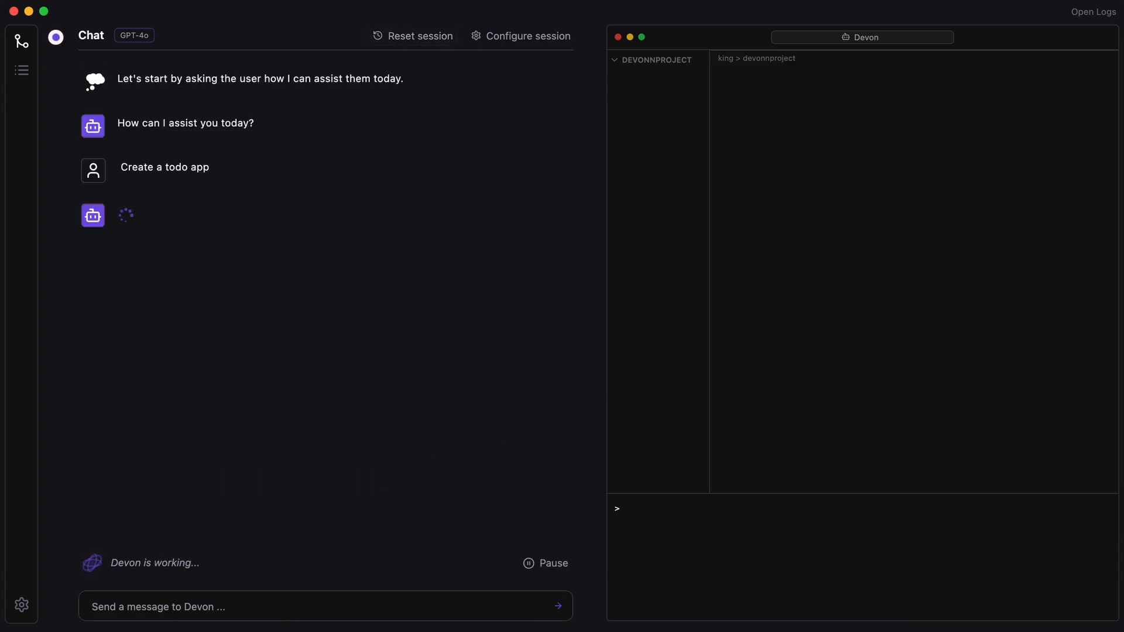
{"action": "mouse_move", "coordinate": [262, 225]}
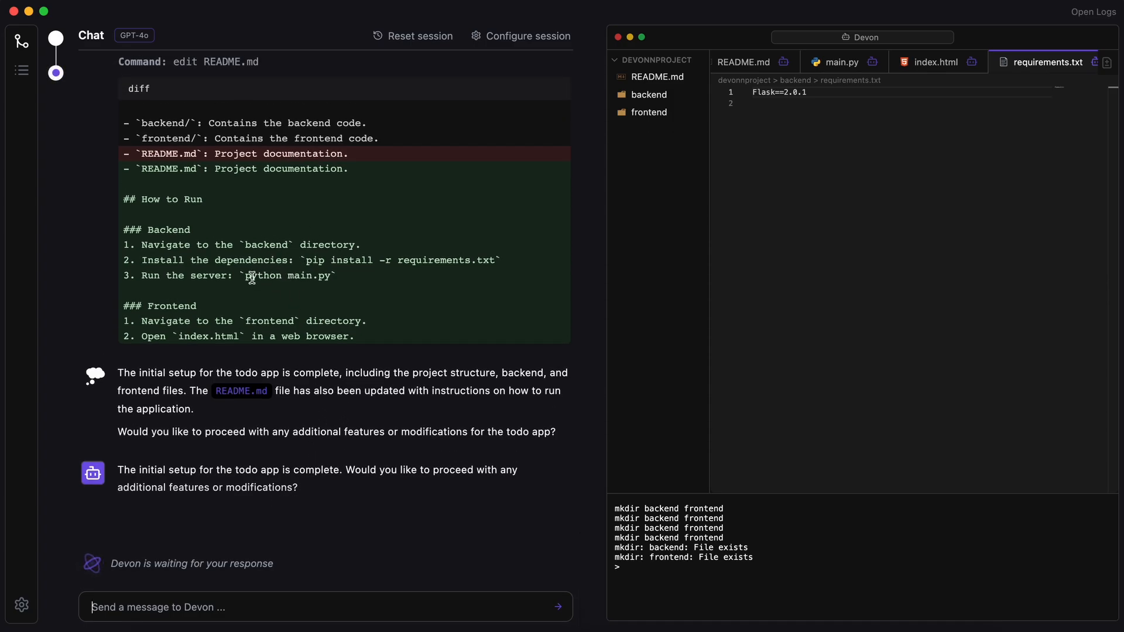
{"action": "mouse_move", "coordinate": [260, 314]}
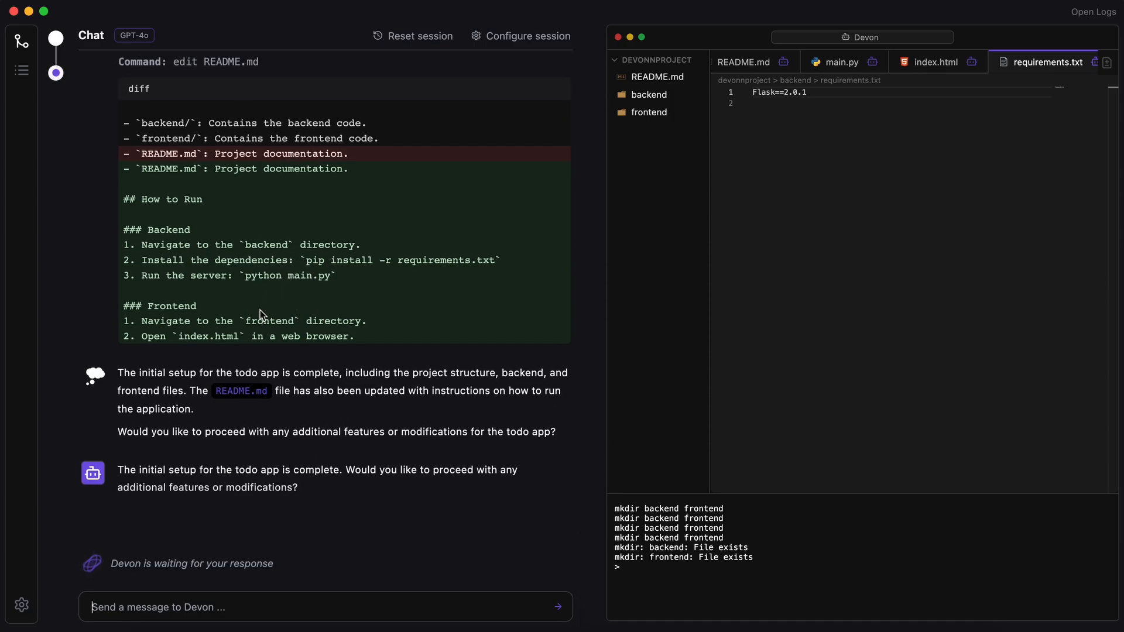
{"action": "double_click", "coordinate": [227, 336]}
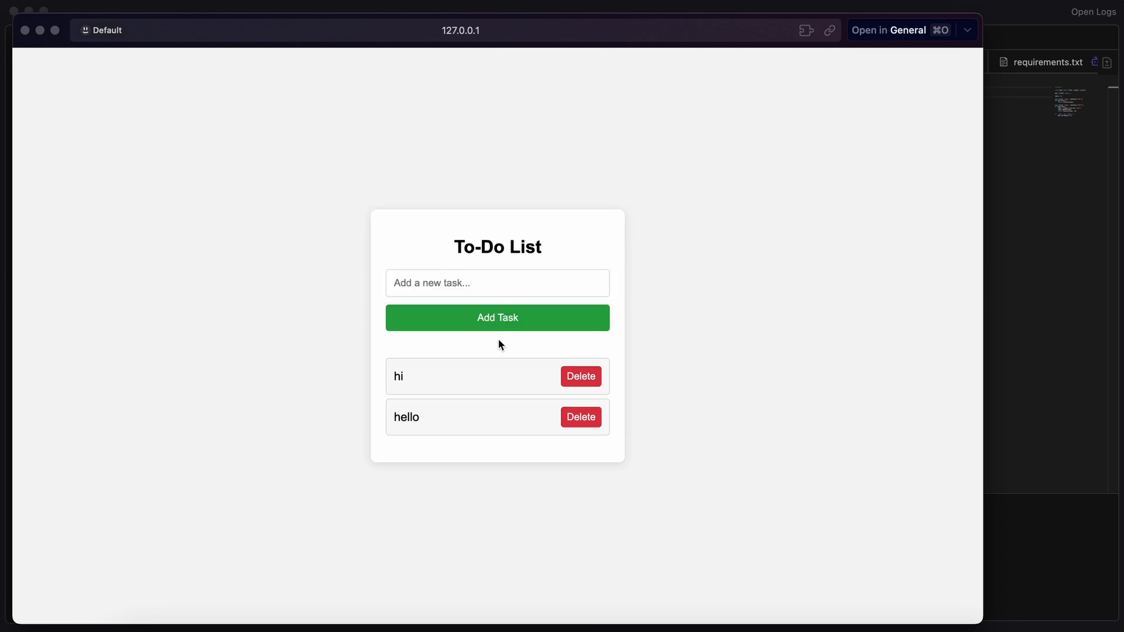
Add a third task, "what's up?", to the running To-Do List app
{"action": "type", "text": "what's"}
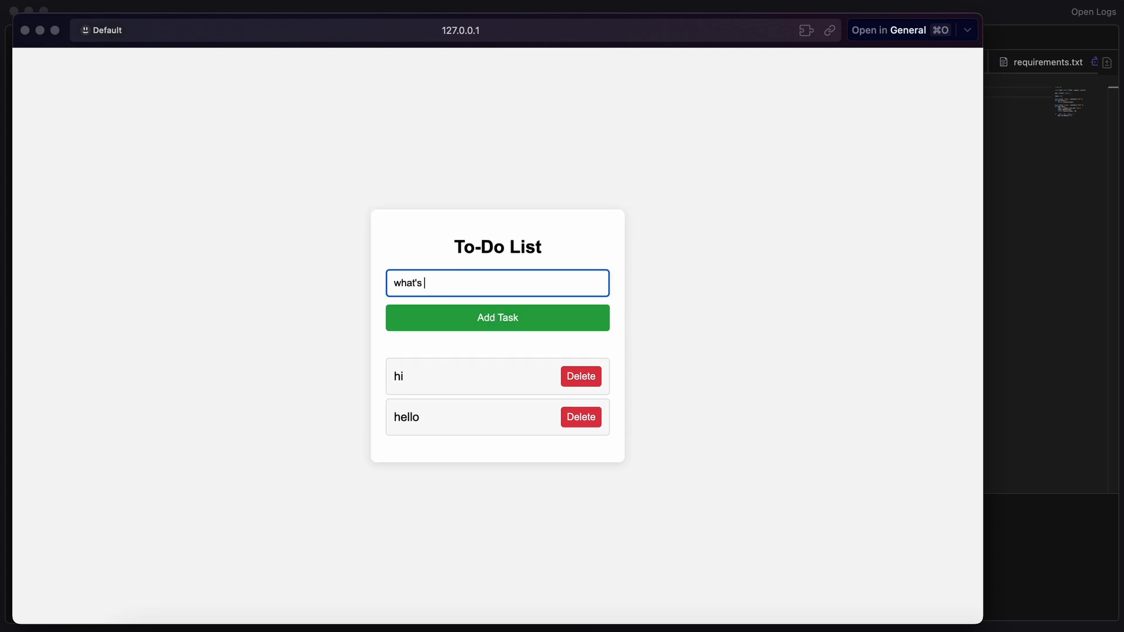
{"action": "left_click", "coordinate": [496, 318]}
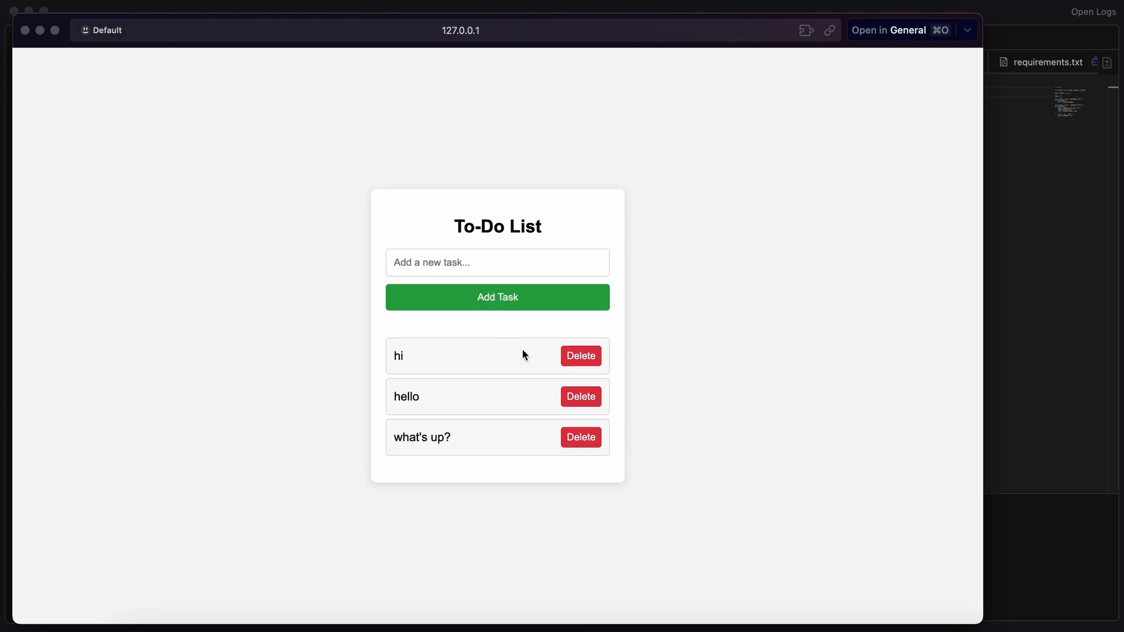
{"action": "mouse_move", "coordinate": [456, 430]}
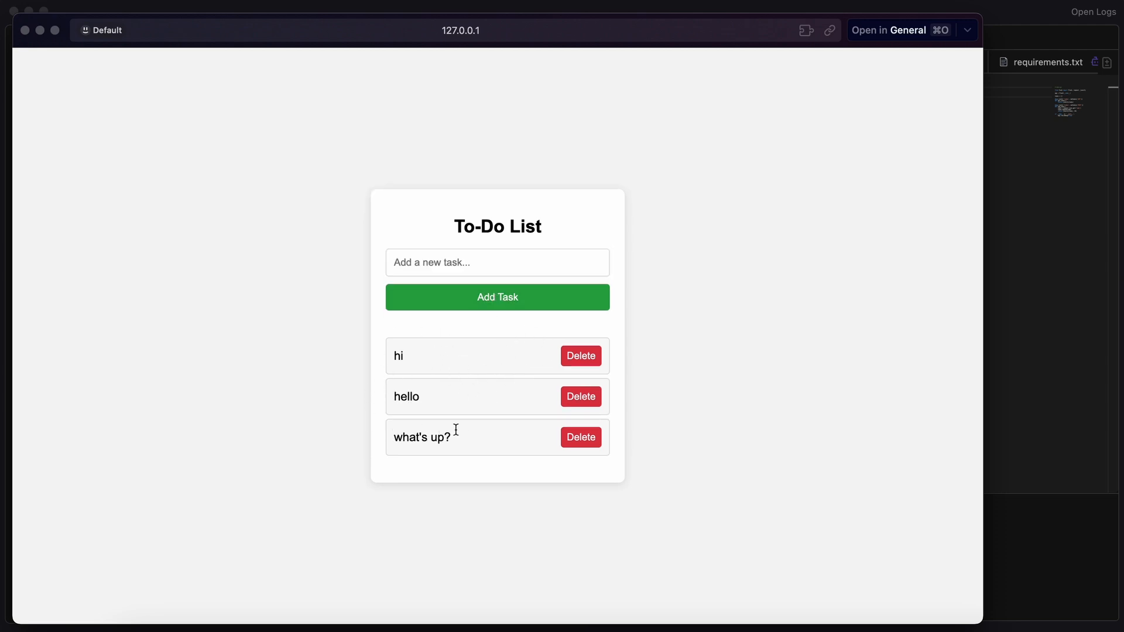
{"action": "mouse_move", "coordinate": [470, 362]}
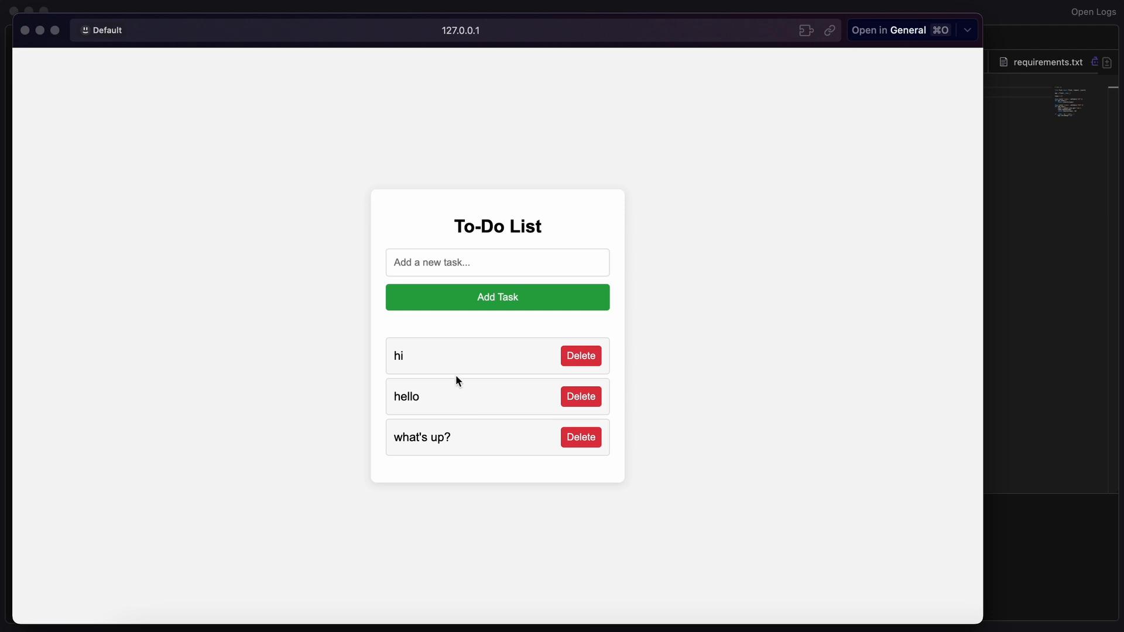
{"action": "mouse_move", "coordinate": [447, 367]}
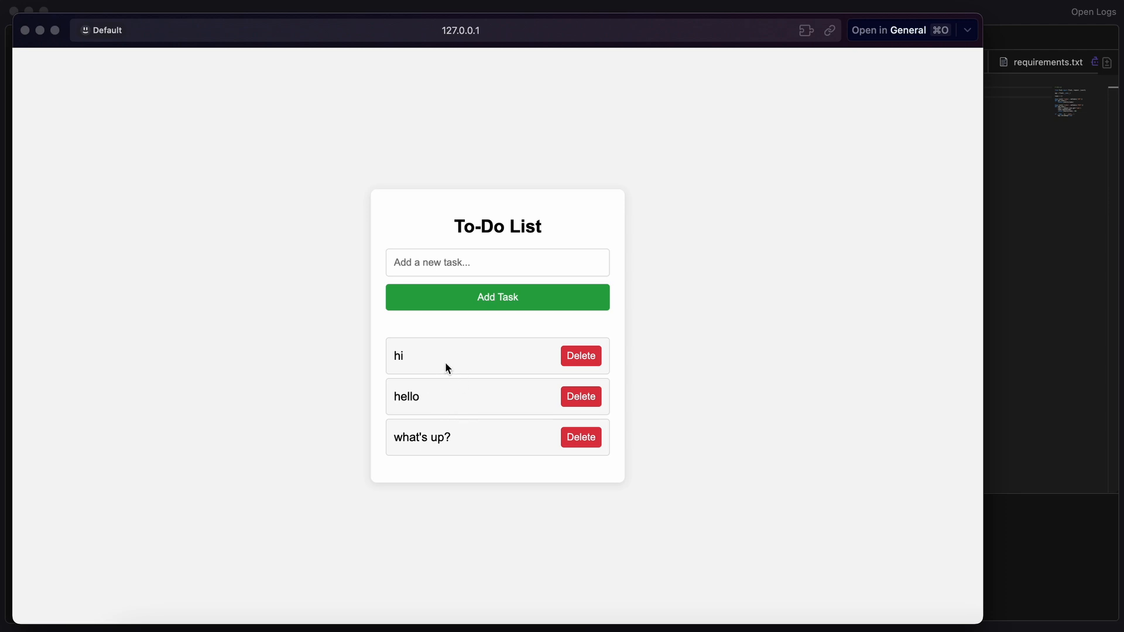
{"action": "mouse_move", "coordinate": [445, 375]}
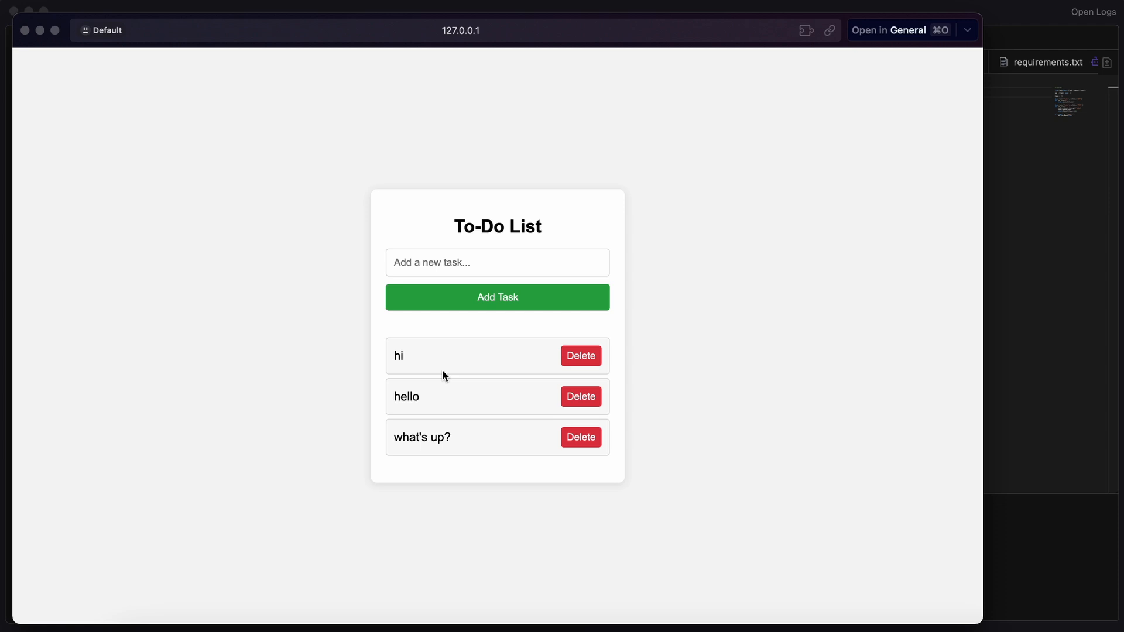
{"action": "mouse_move", "coordinate": [447, 379]}
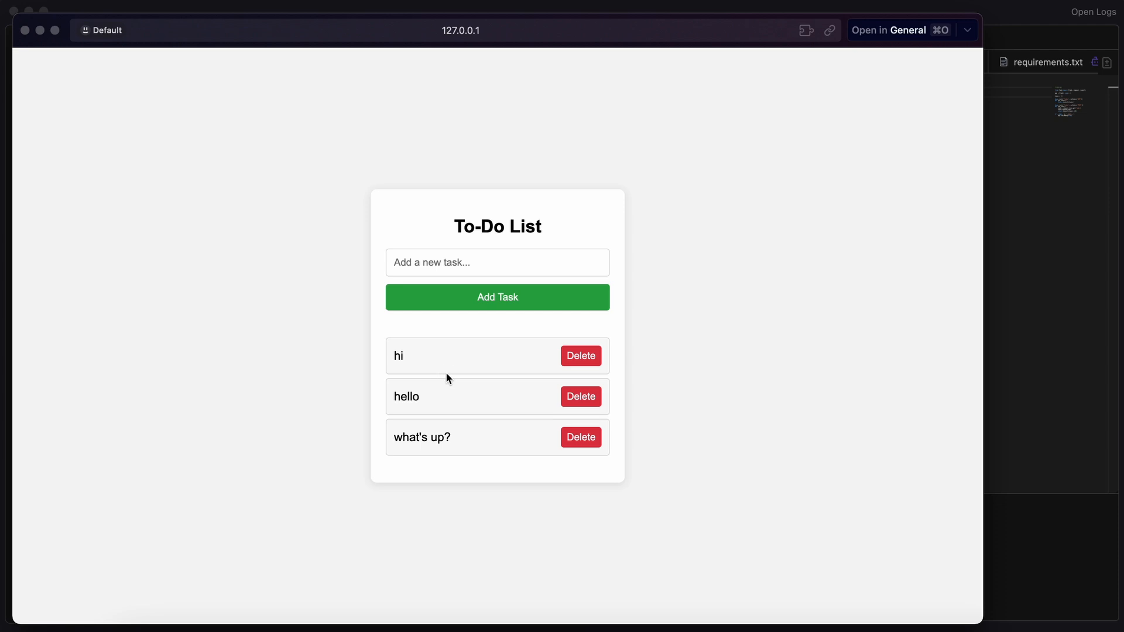
{"action": "mouse_move", "coordinate": [471, 373]}
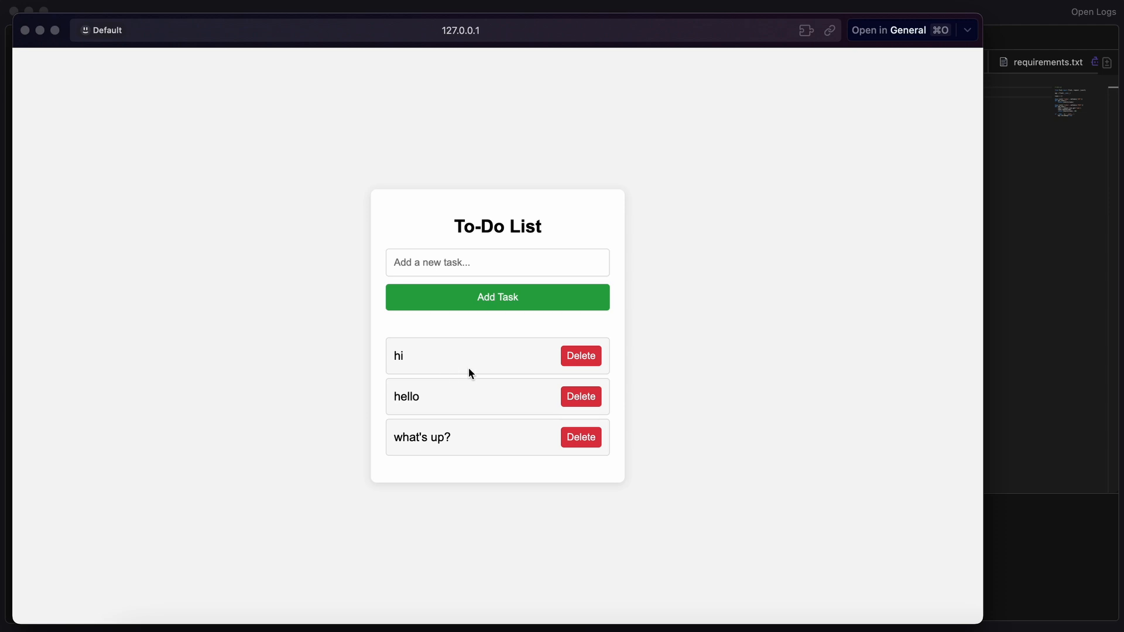
{"action": "mouse_move", "coordinate": [477, 385]}
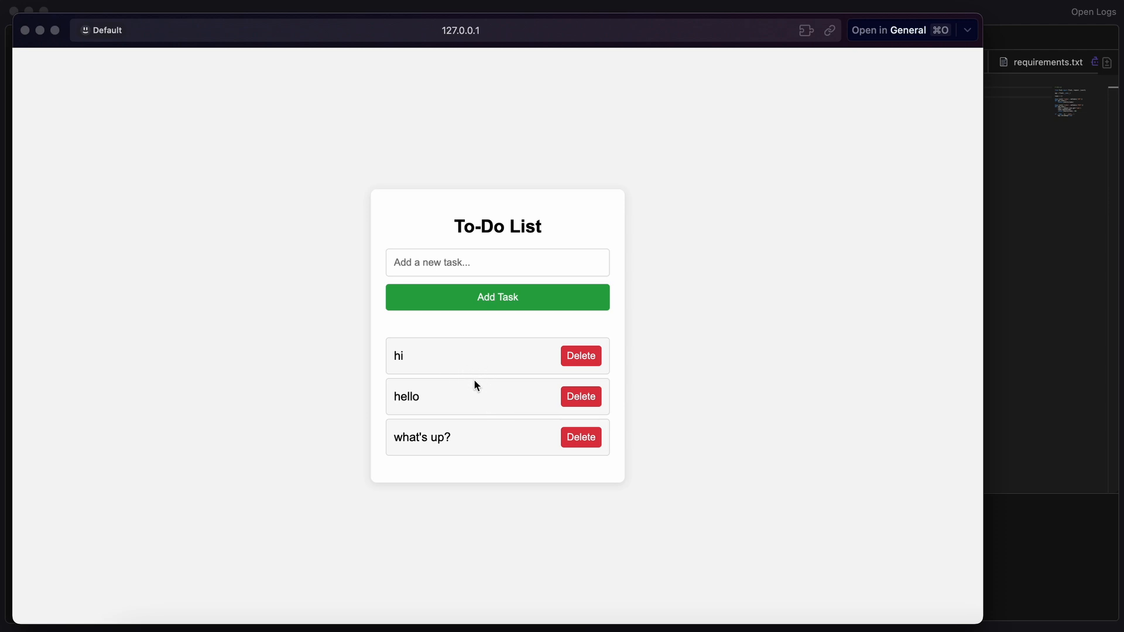
{"action": "mouse_move", "coordinate": [480, 351]}
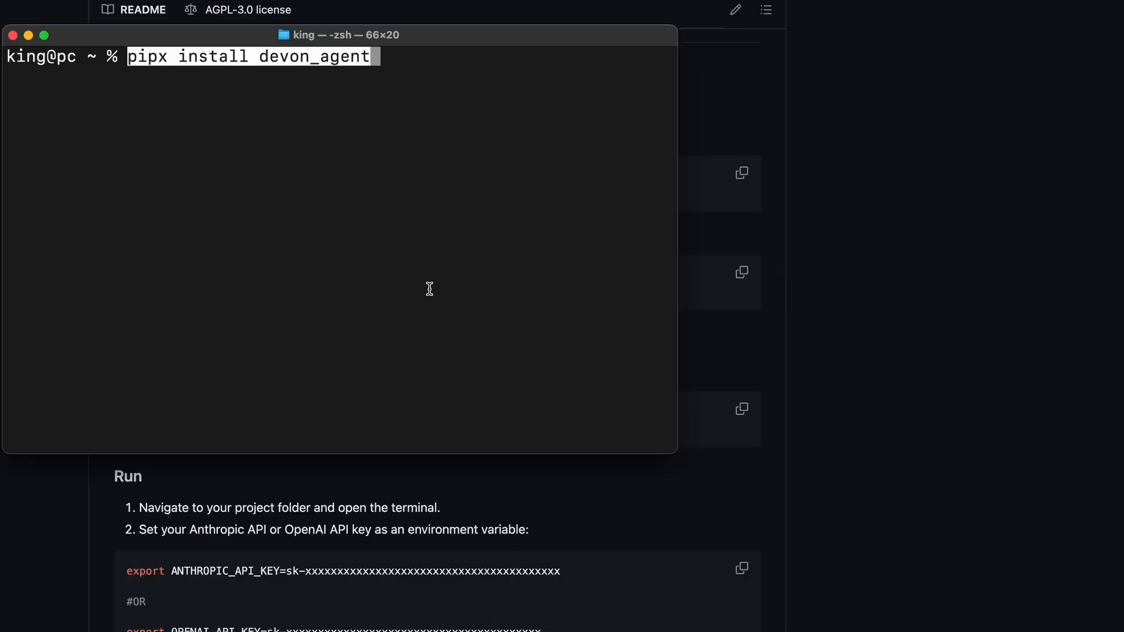
Clear the terminal and select the README's Anthropic API key export command in the Run section
{"action": "type", "text": "clear"}
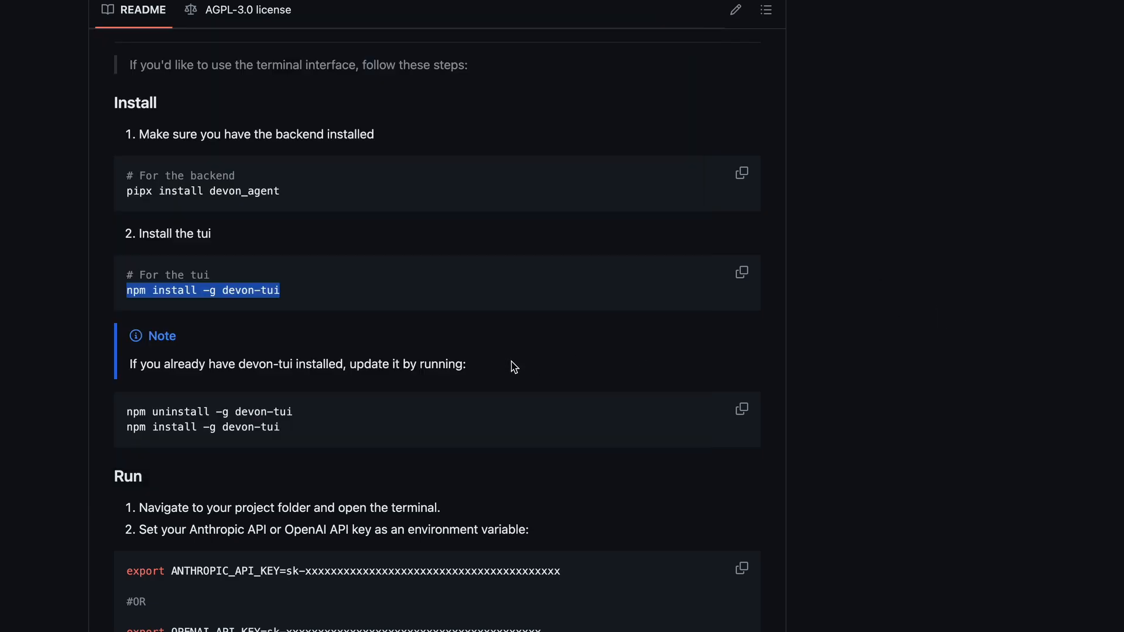
{"action": "scroll", "scroll_direction": "down", "scroll_amount": 3}
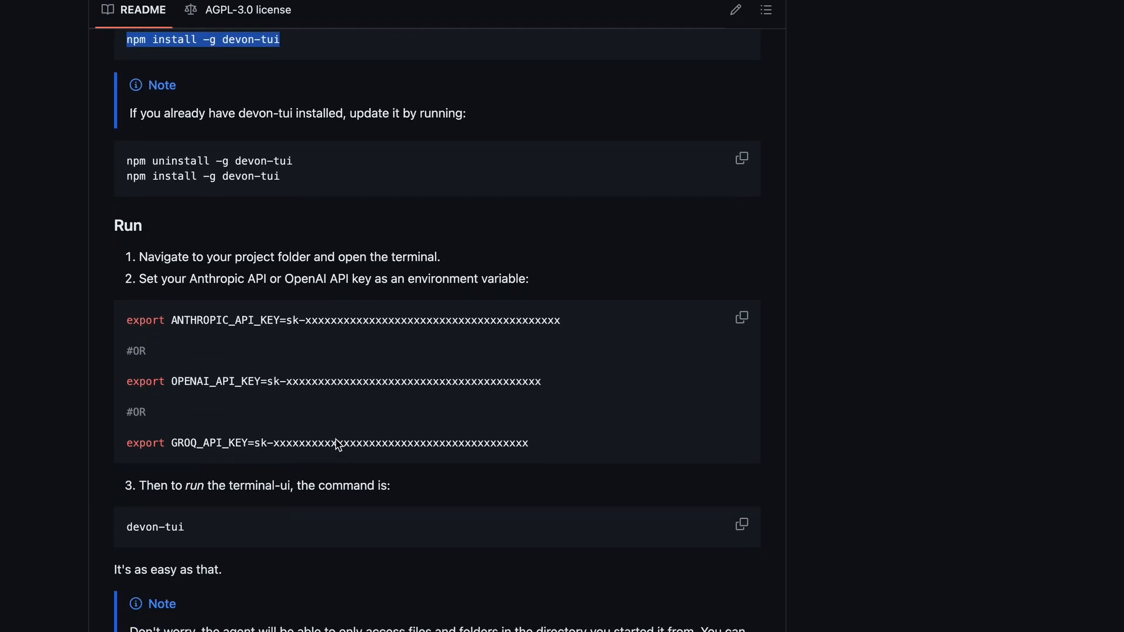
{"action": "scroll", "scroll_direction": "down", "scroll_amount": 3}
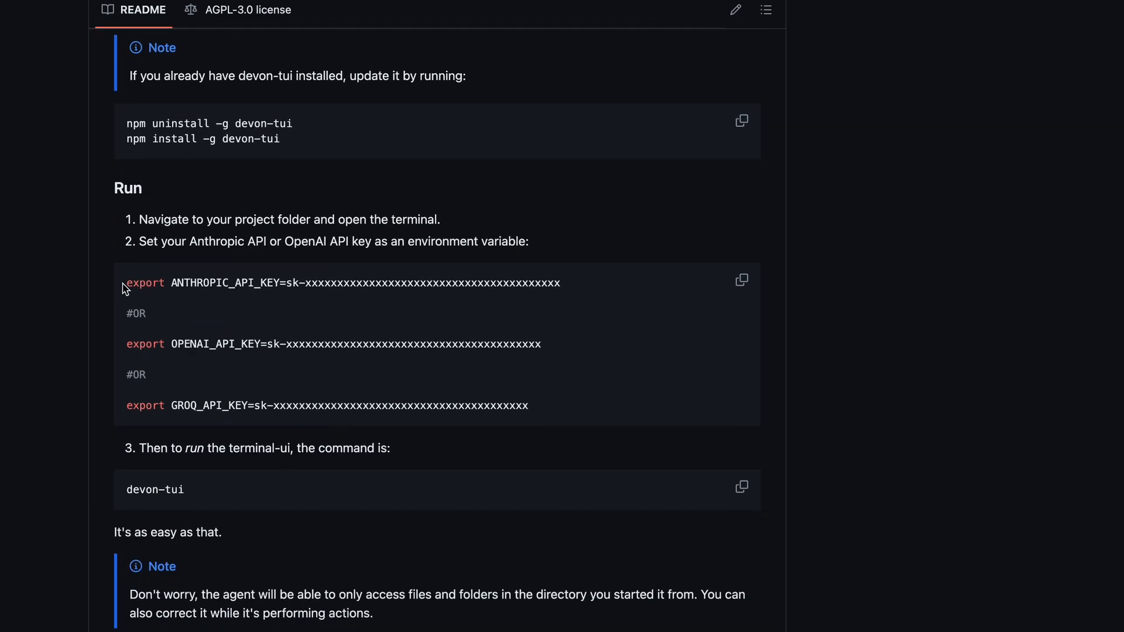
{"action": "left_click_drag", "start_coordinate": [125, 282], "coordinate": [561, 282]}
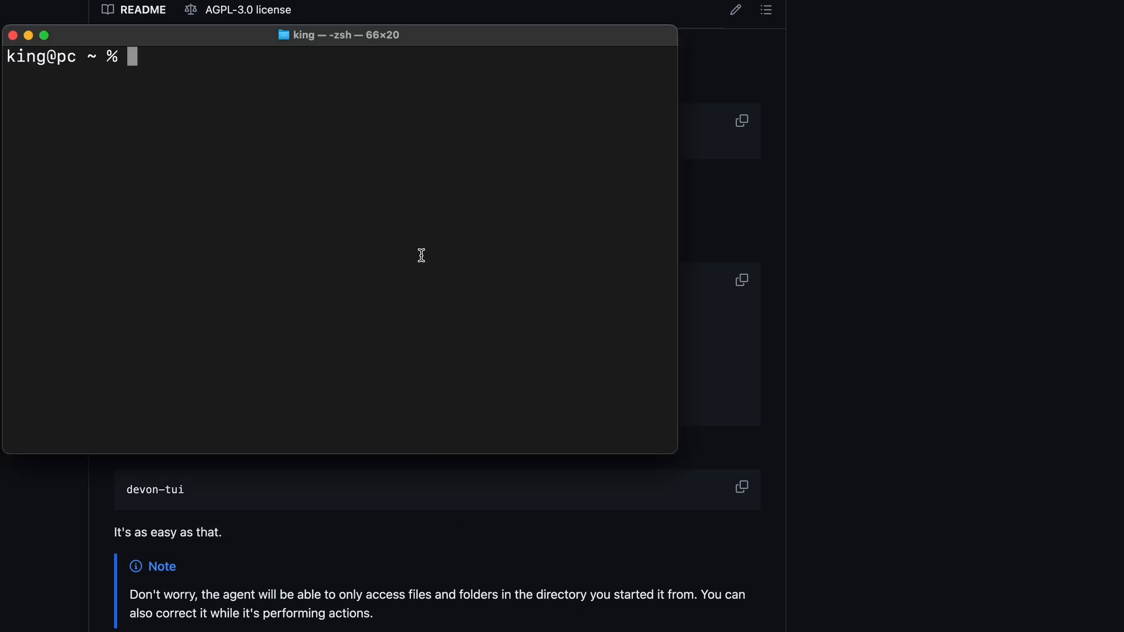
Export the Anthropic API key and send Devon's terminal interface the todo app request
{"action": "type", "text": "export ANTHROPIC_API_KEY=sk-xxxxxxxxxxxxxxxxxxxxxxxxxxxxxxxxxxxxxxxxxxxx"}
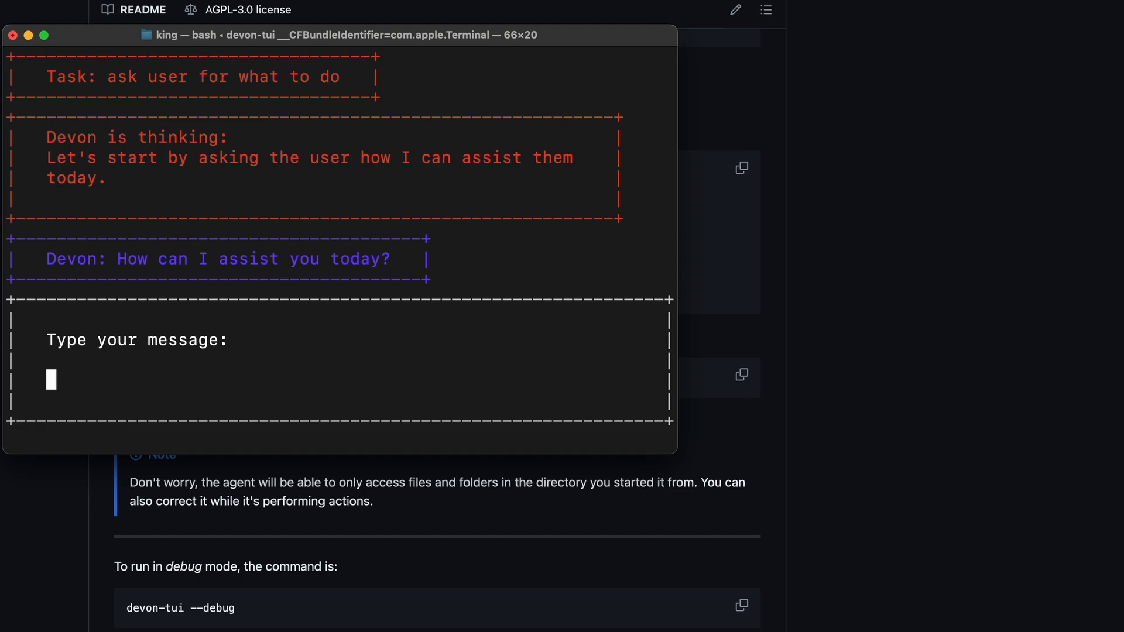
{"action": "type", "text": "create a todo app with HTNL"}
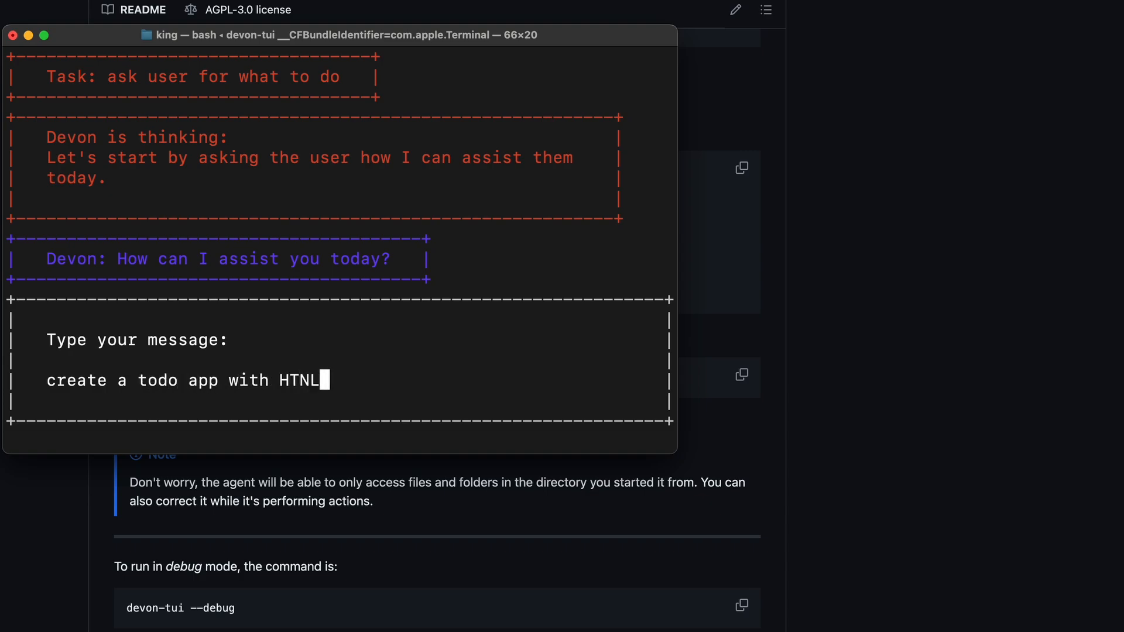
{"action": "key", "text": "Backspace"}
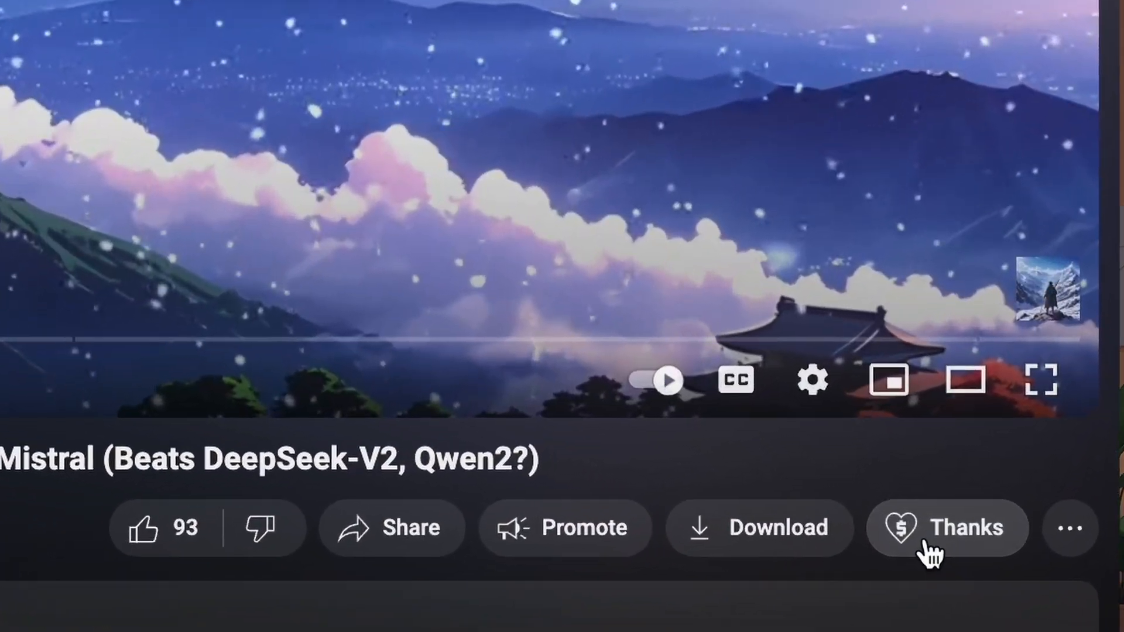
Bring up Super Thanks under the video and slide the amount up to $75.00 and beyond
{"action": "left_click", "coordinate": [947, 528]}
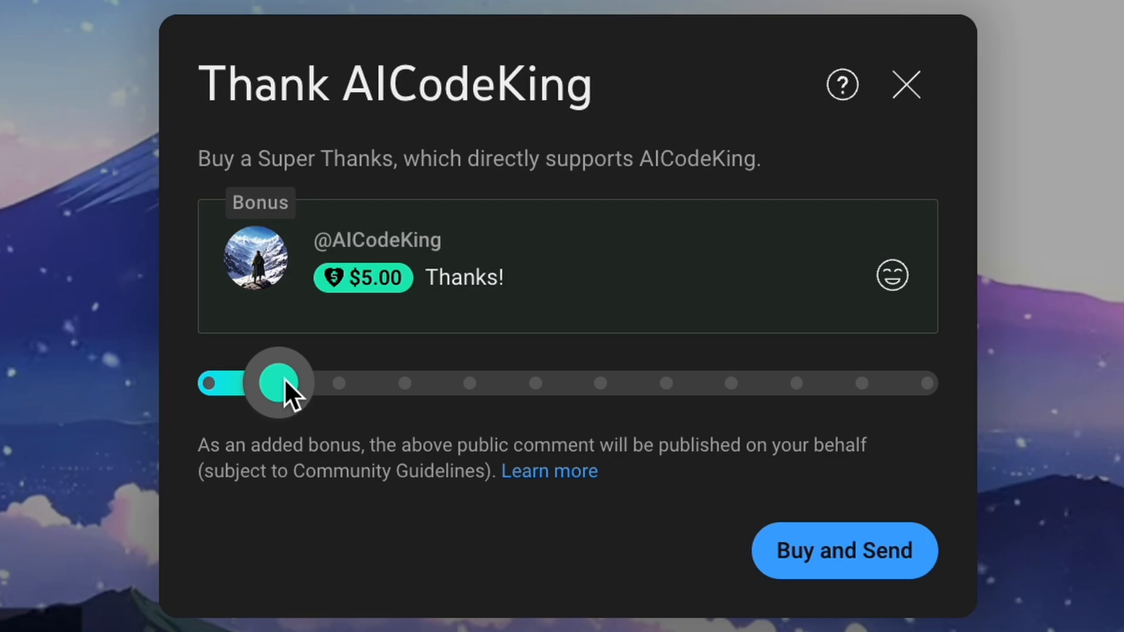
{"action": "left_click_drag", "start_coordinate": [280, 383], "coordinate": [670, 383]}
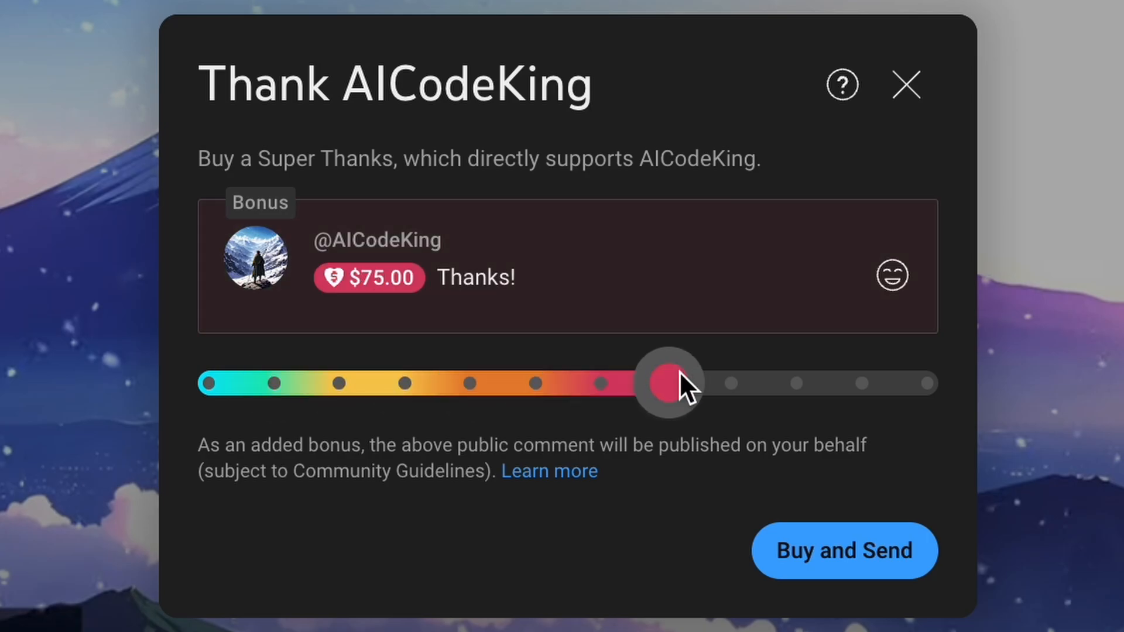
{"action": "left_click_drag", "start_coordinate": [670, 381], "coordinate": [942, 385]}
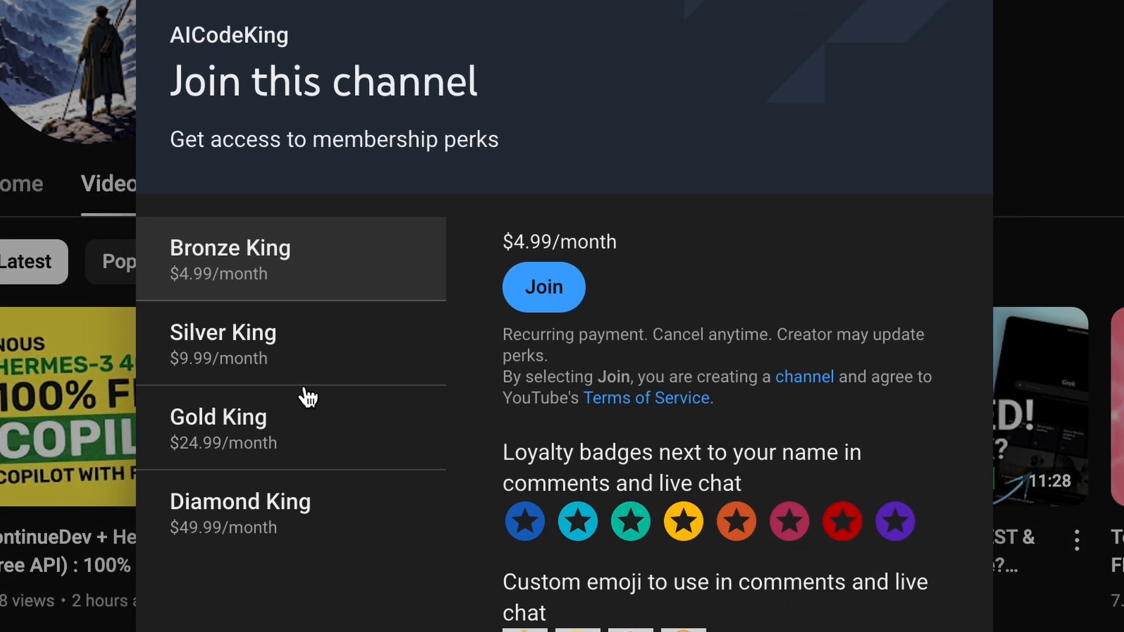
{"action": "mouse_move", "coordinate": [337, 234]}
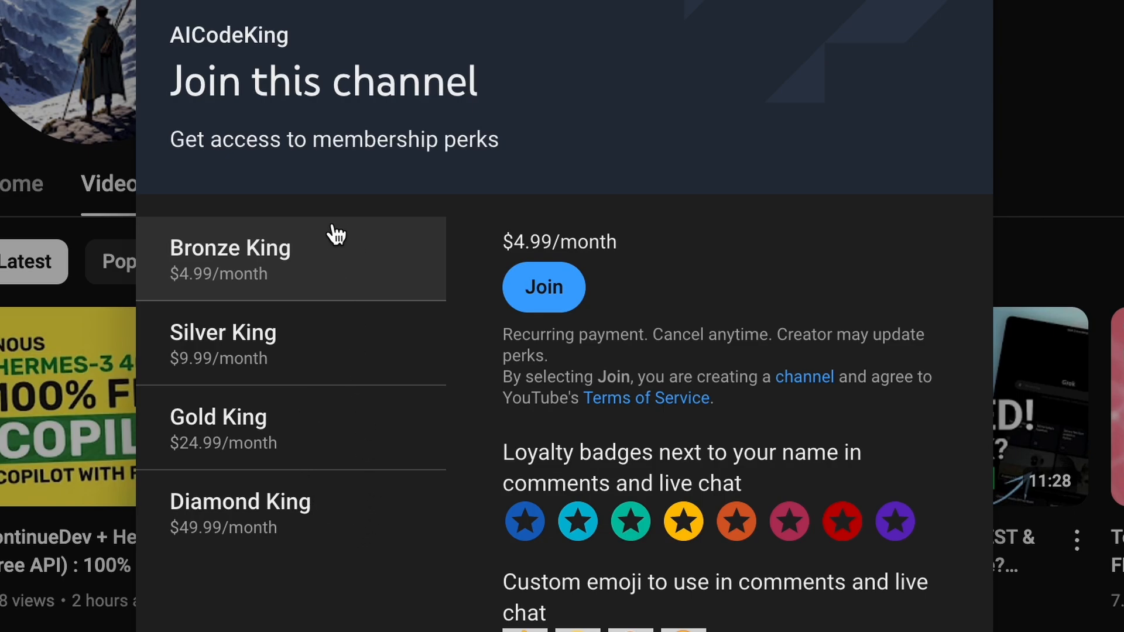
{"action": "mouse_move", "coordinate": [357, 238]}
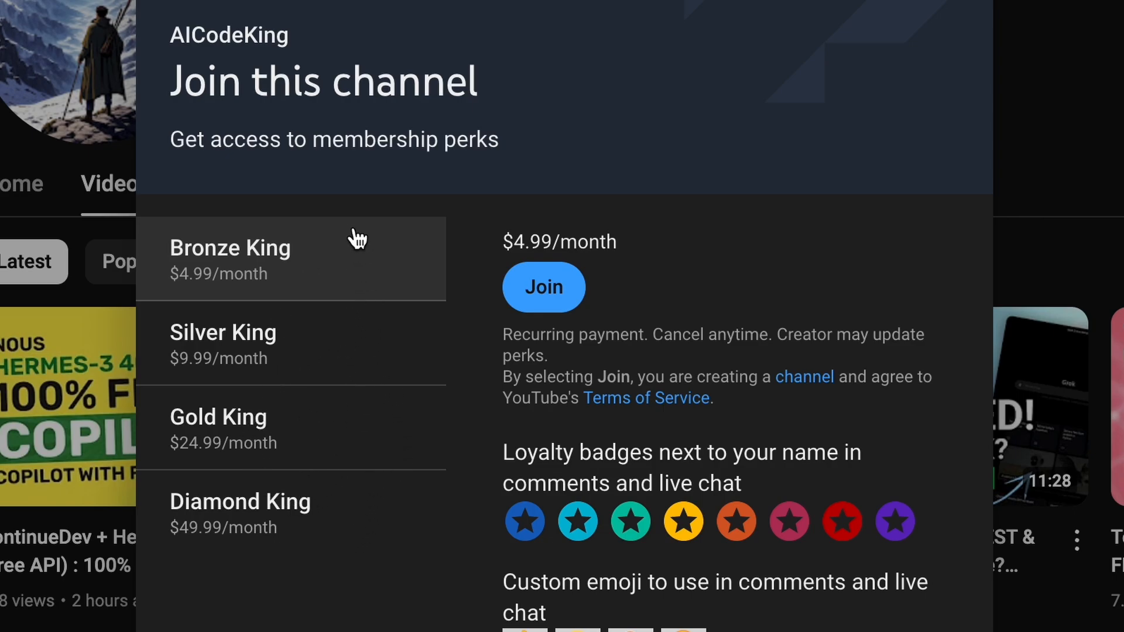